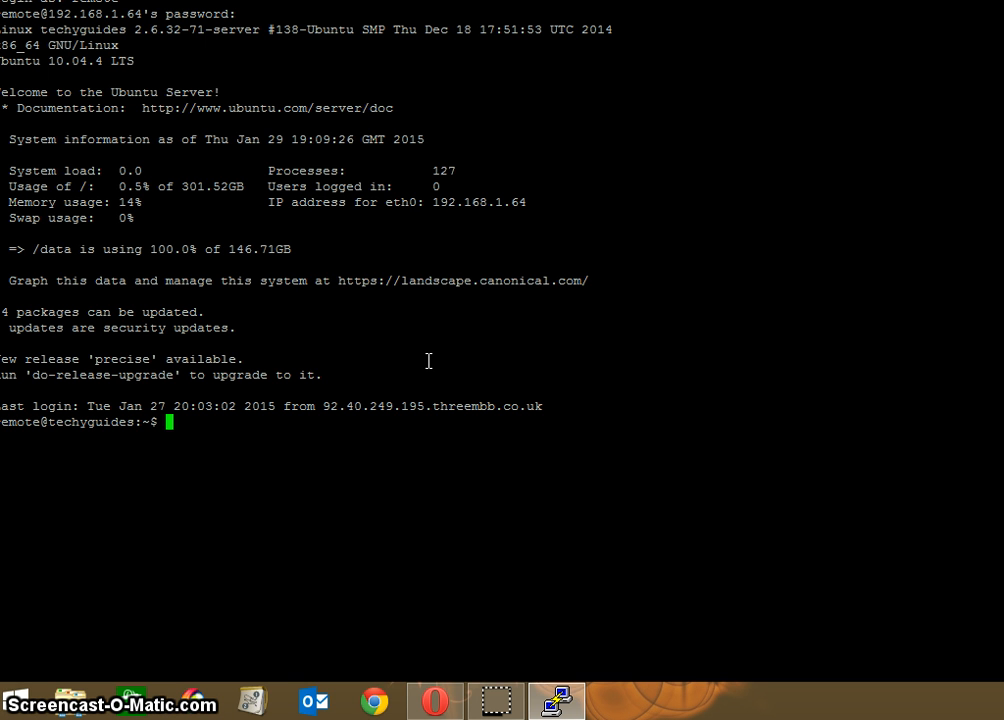
pyautogui.moveTo(428, 300)
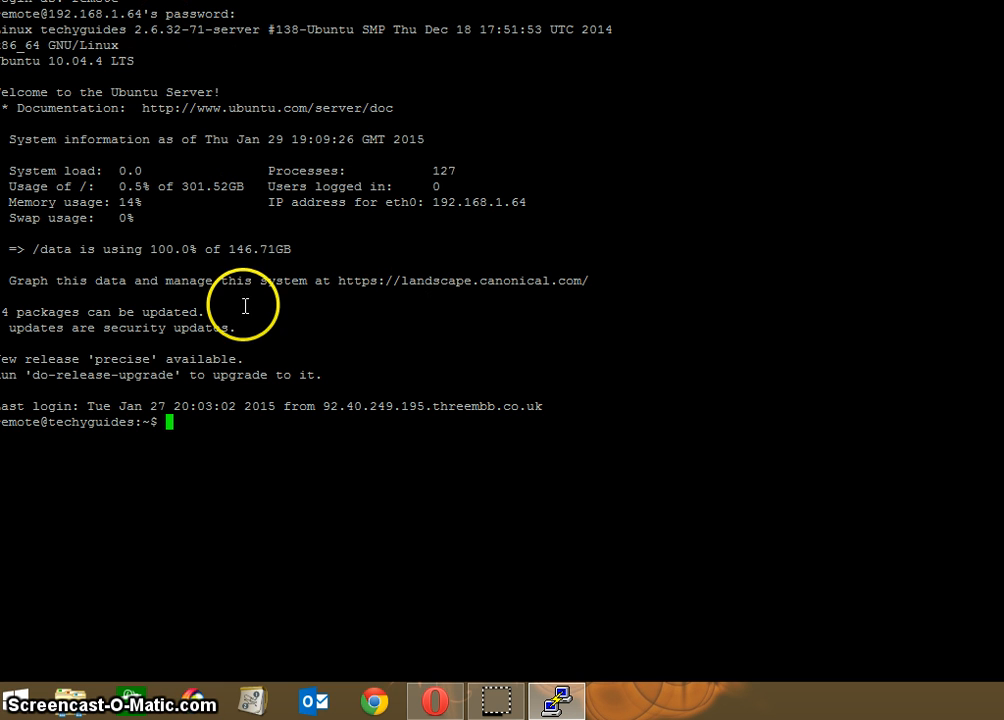
# Step: Run sudo apt-get update to refresh the server's package lists
pyautogui.write('sudo')
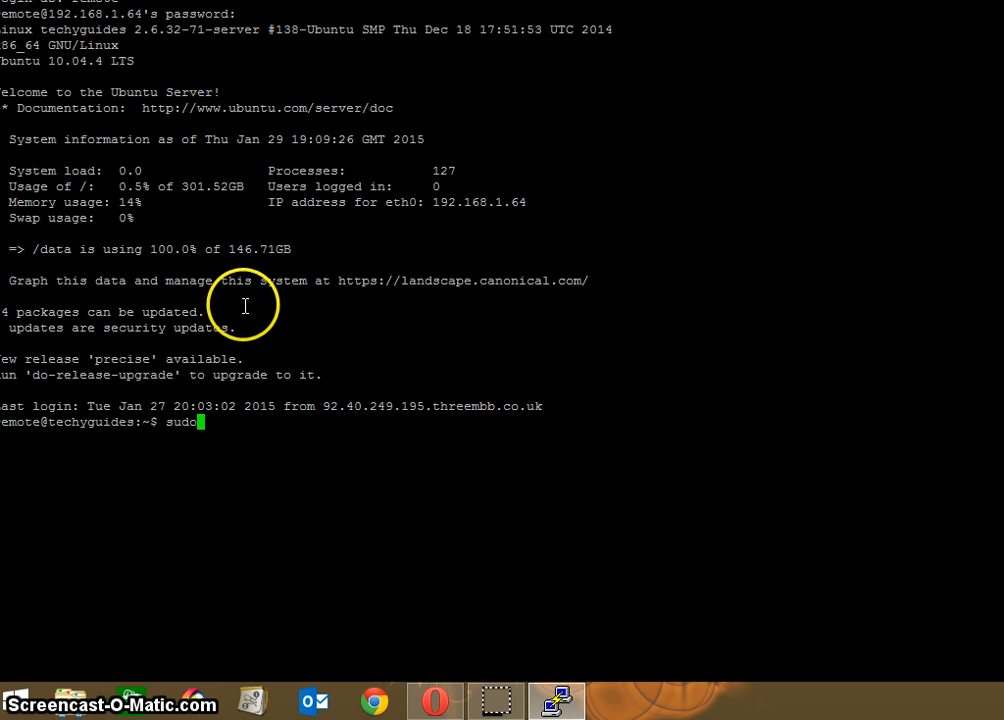
pyautogui.write('apt')
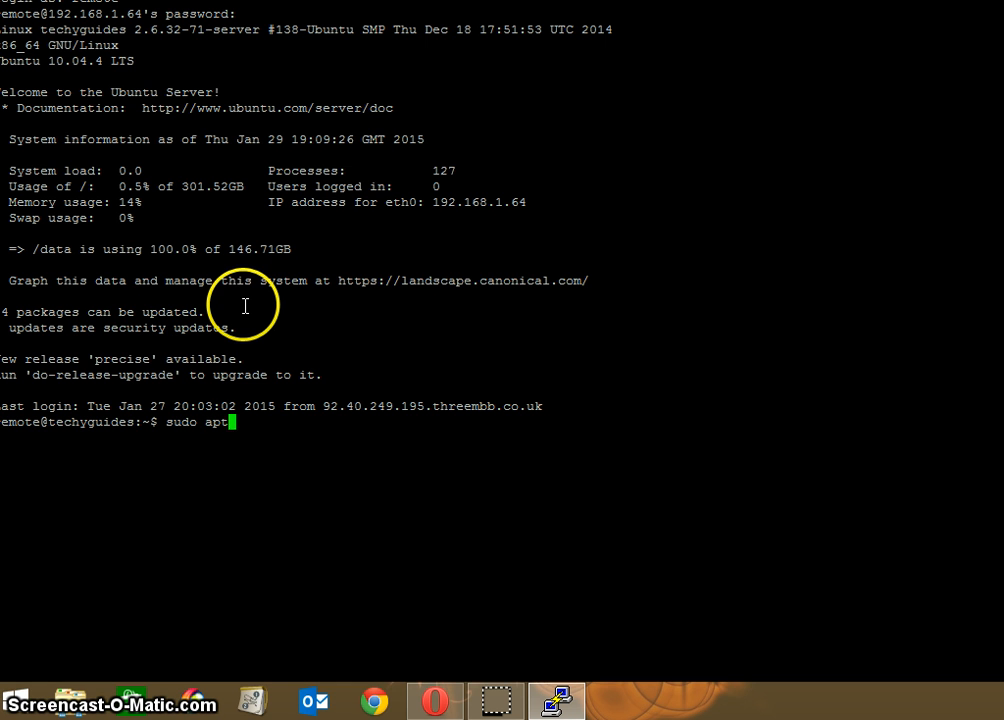
pyautogui.write('-get up')
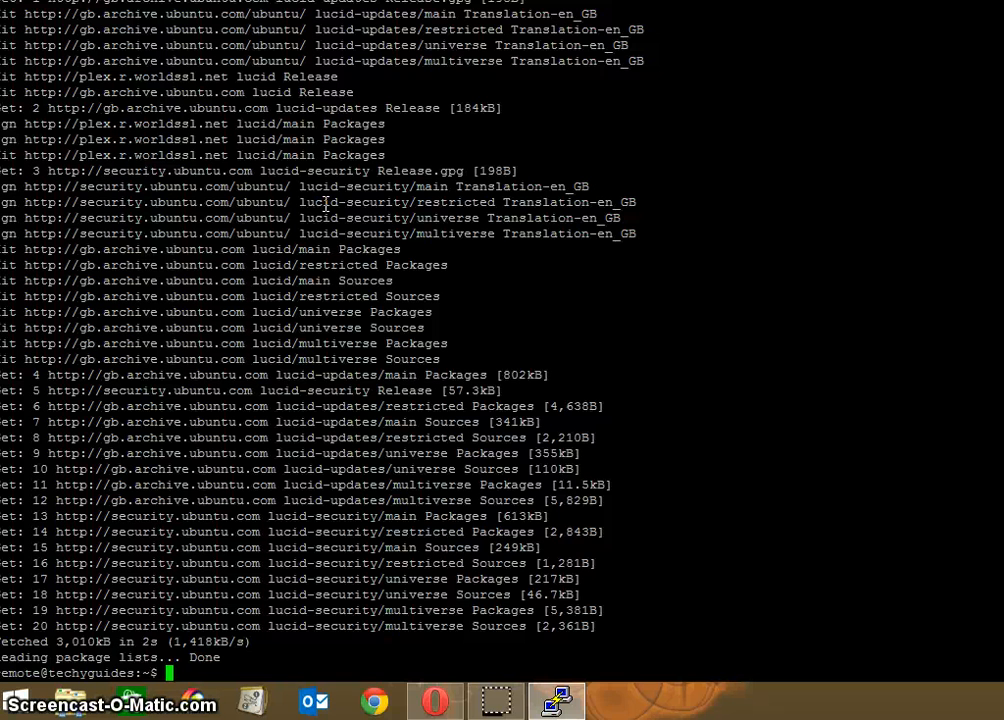
# Step: Start typing an apt-get SQL server install command, then discard the mistyped line
pyautogui.write('sudo a')
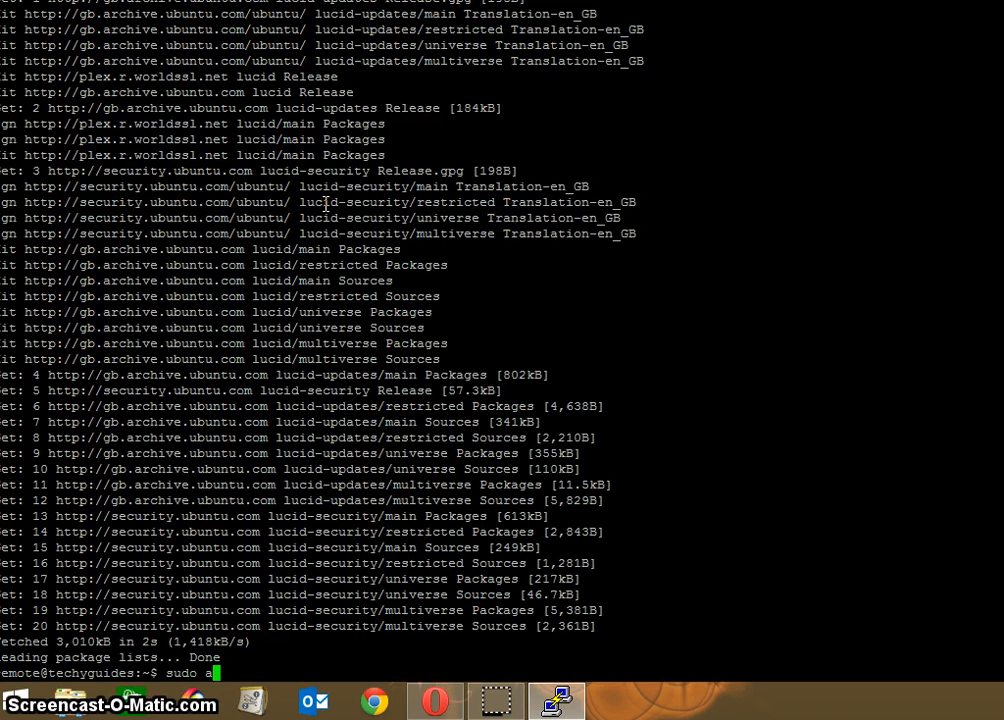
pyautogui.write('pt-get')
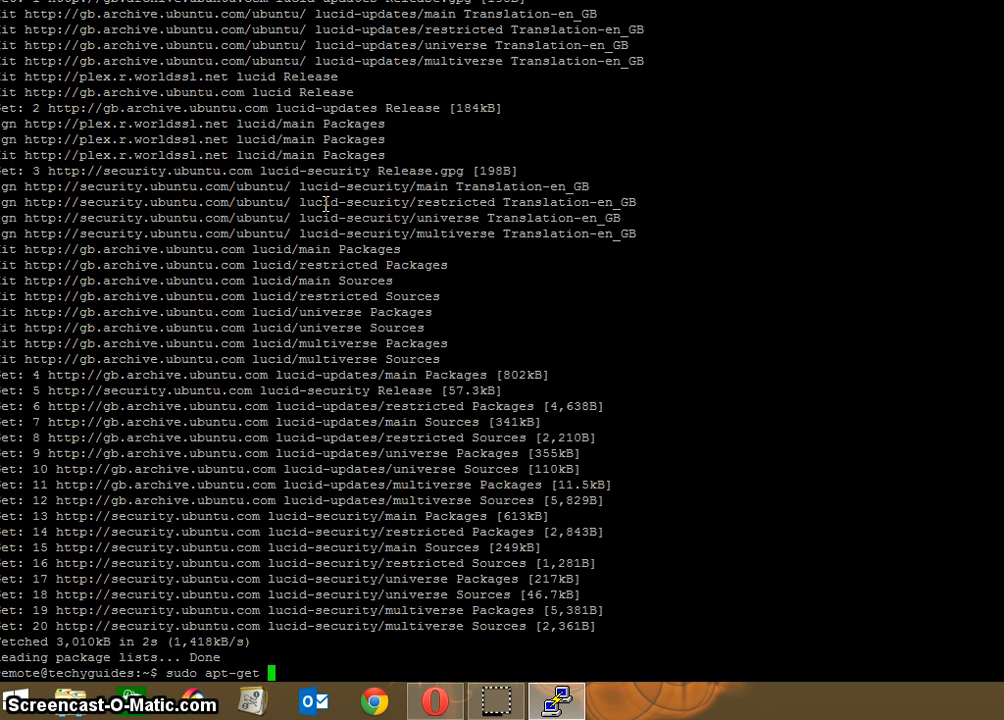
pyautogui.write('sql')
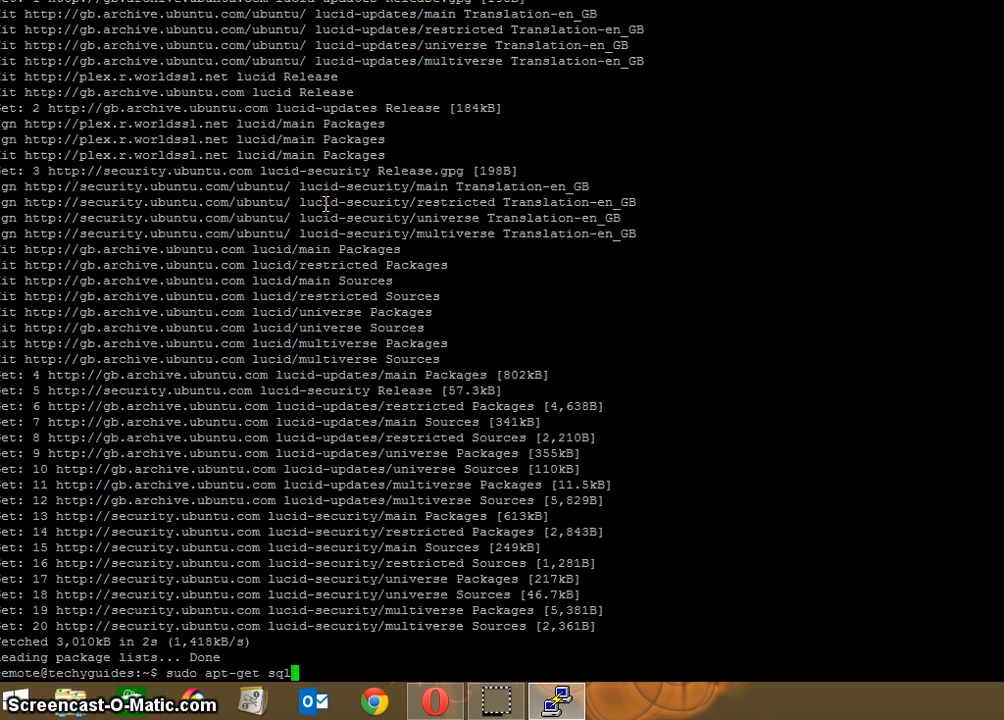
pyautogui.write('se')
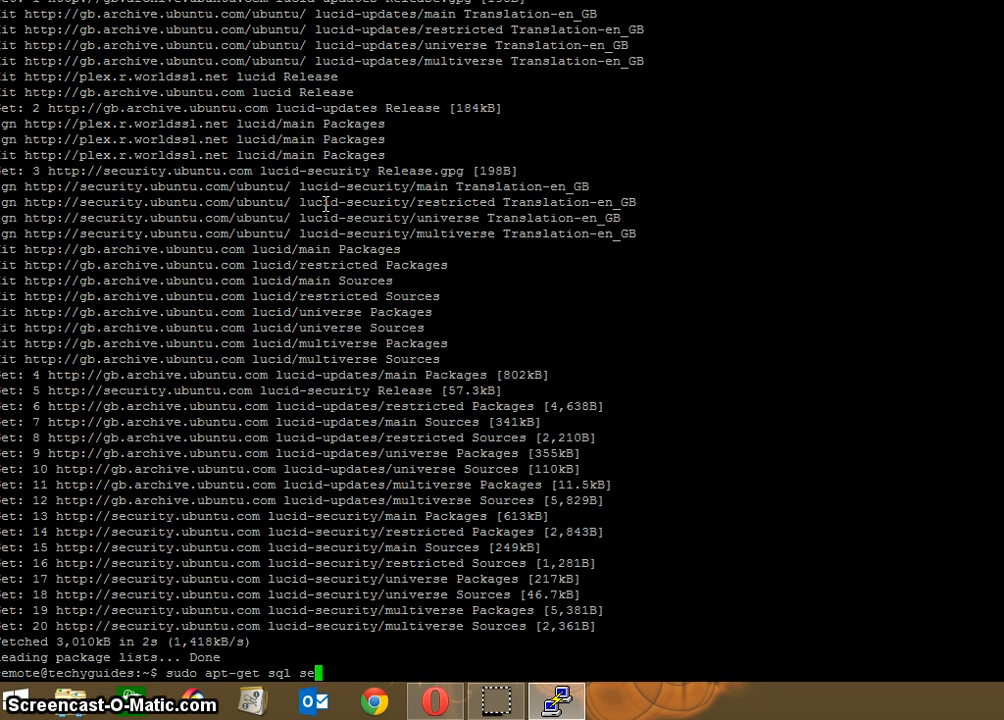
pyautogui.write('ver')
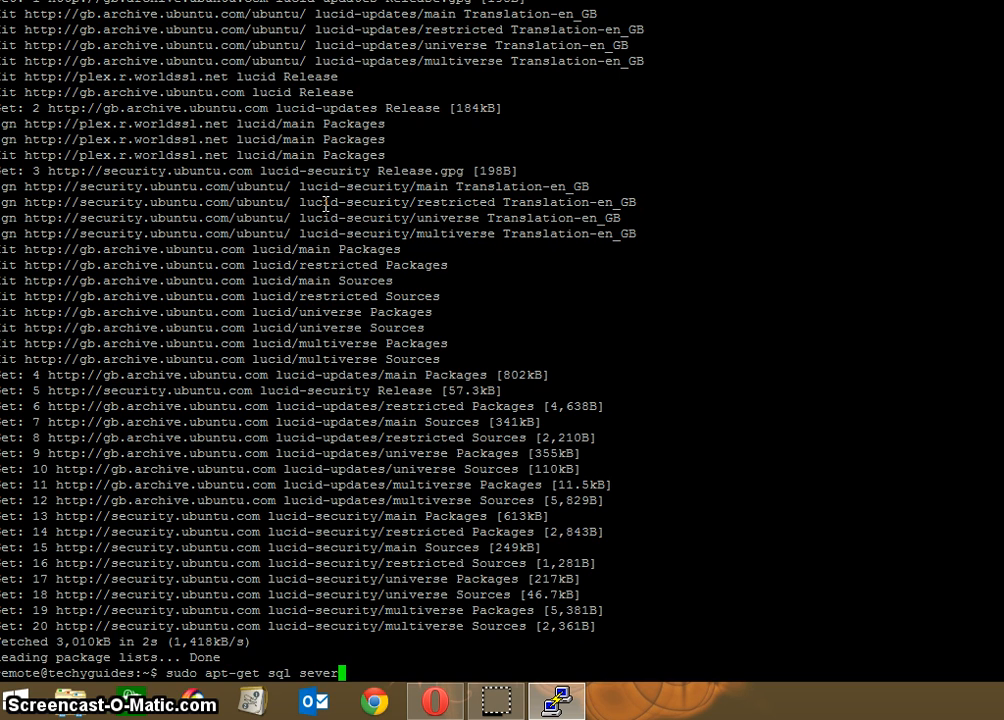
pyautogui.press('BackSpace')
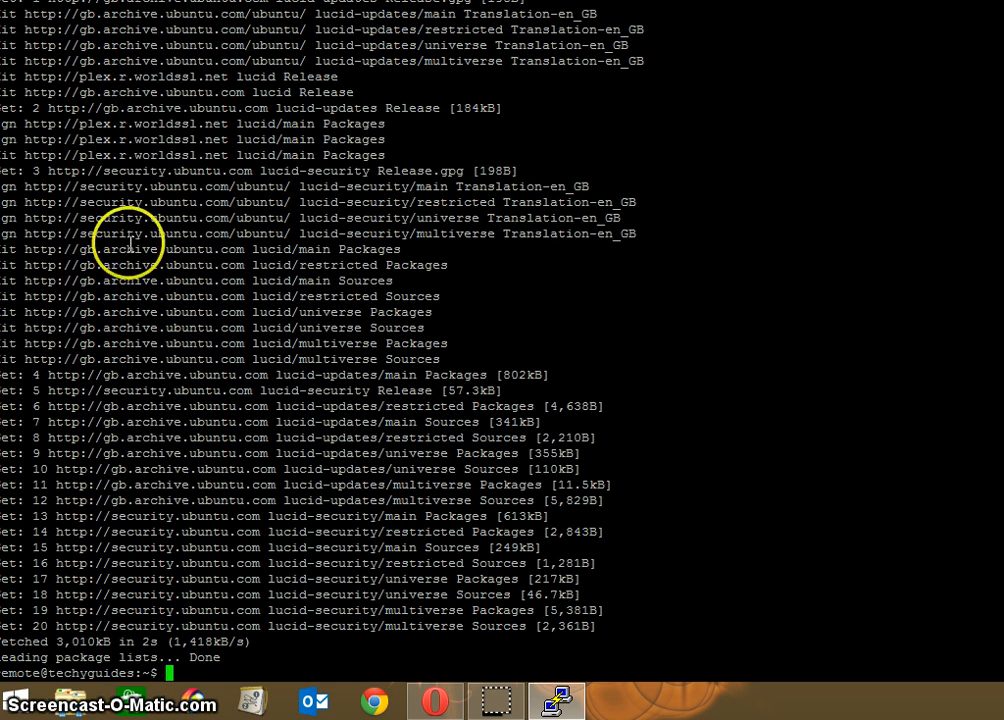
pyautogui.moveTo(138, 124)
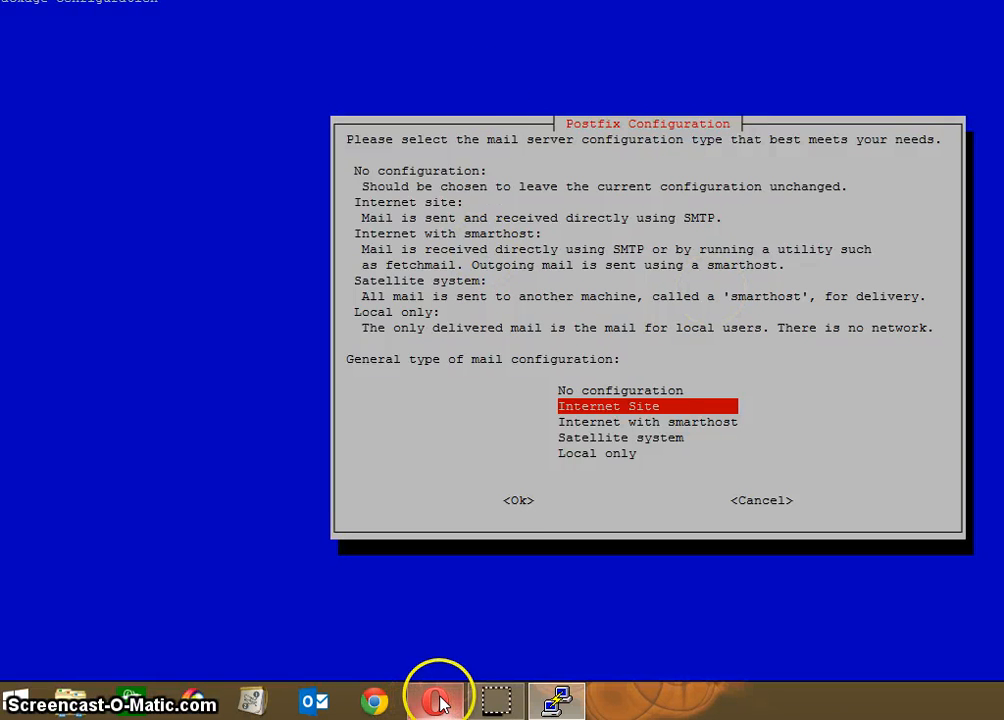
pyautogui.moveTo(436, 700)
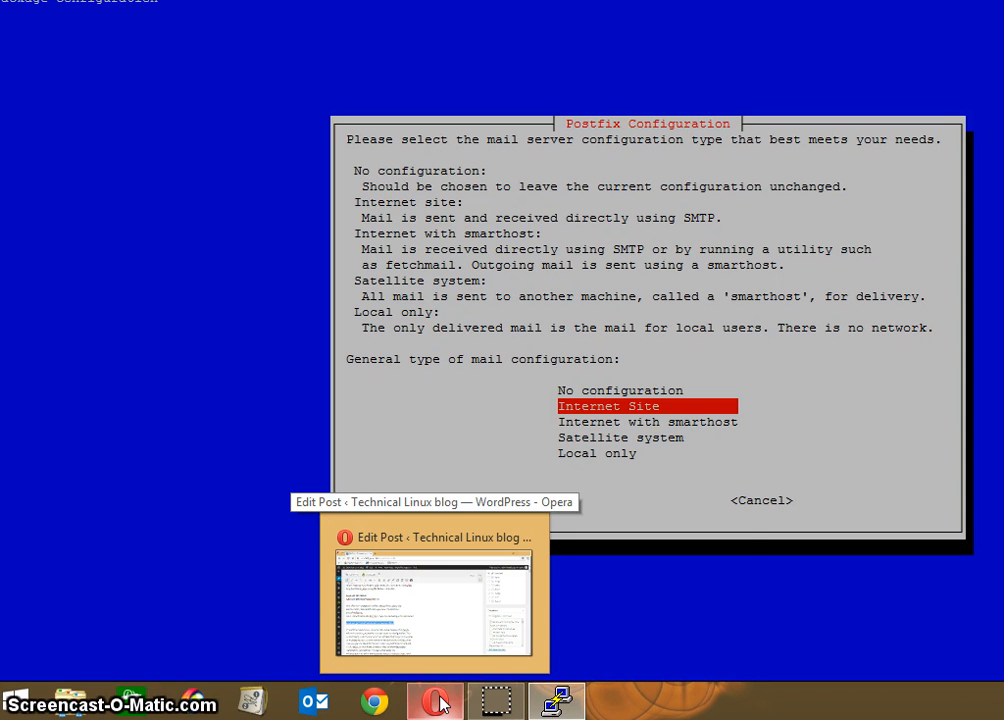
pyautogui.click(434, 700)
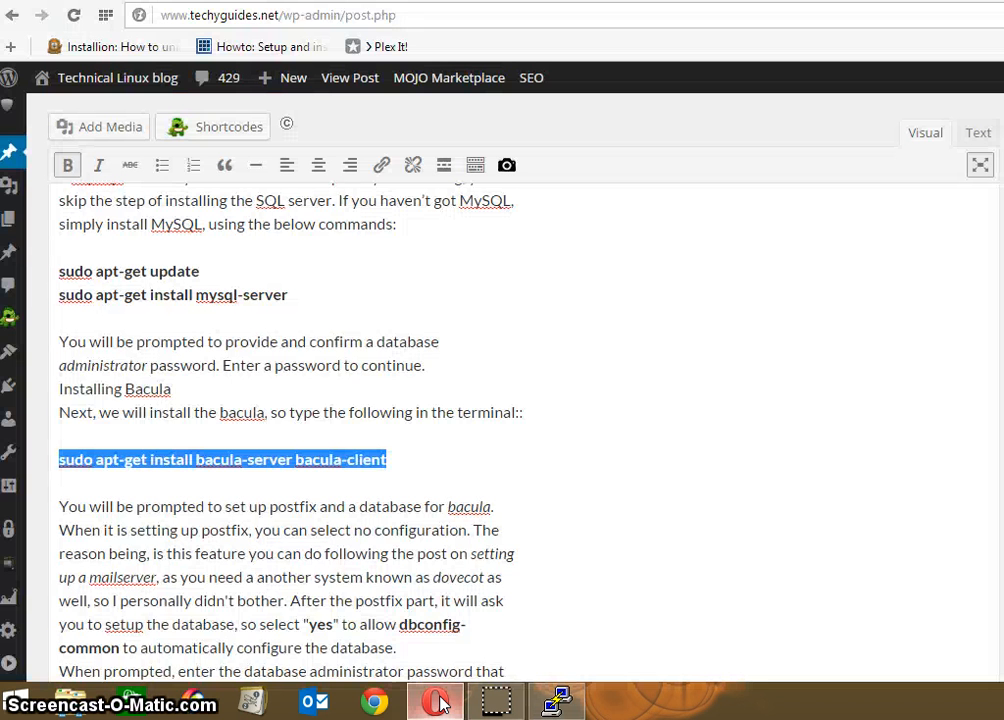
pyautogui.click(552, 536)
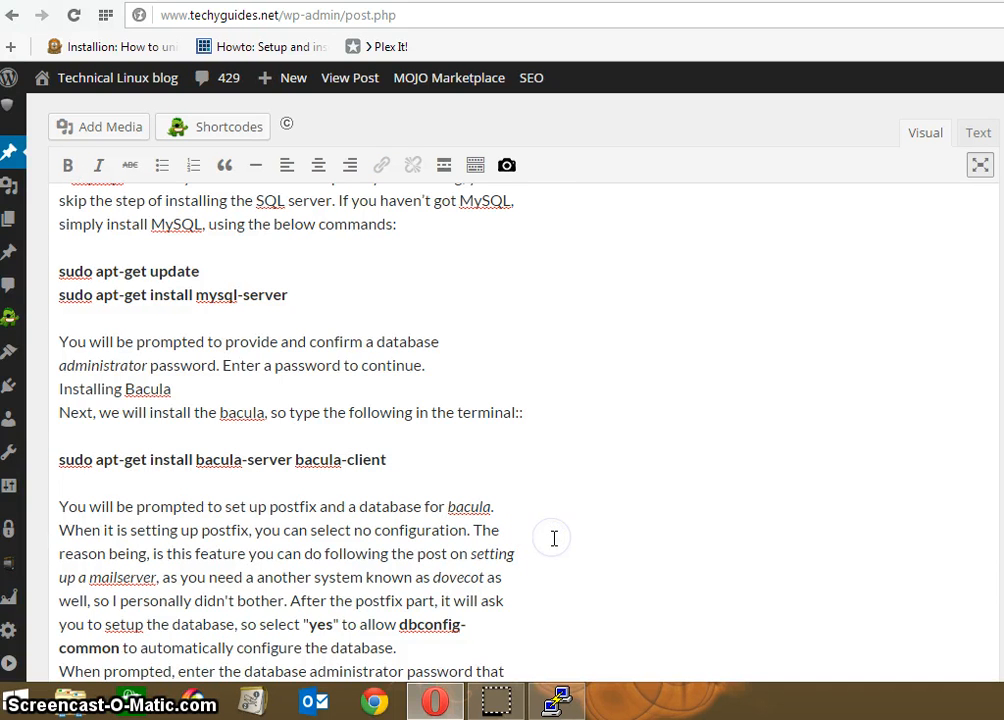
pyautogui.scroll(-3)
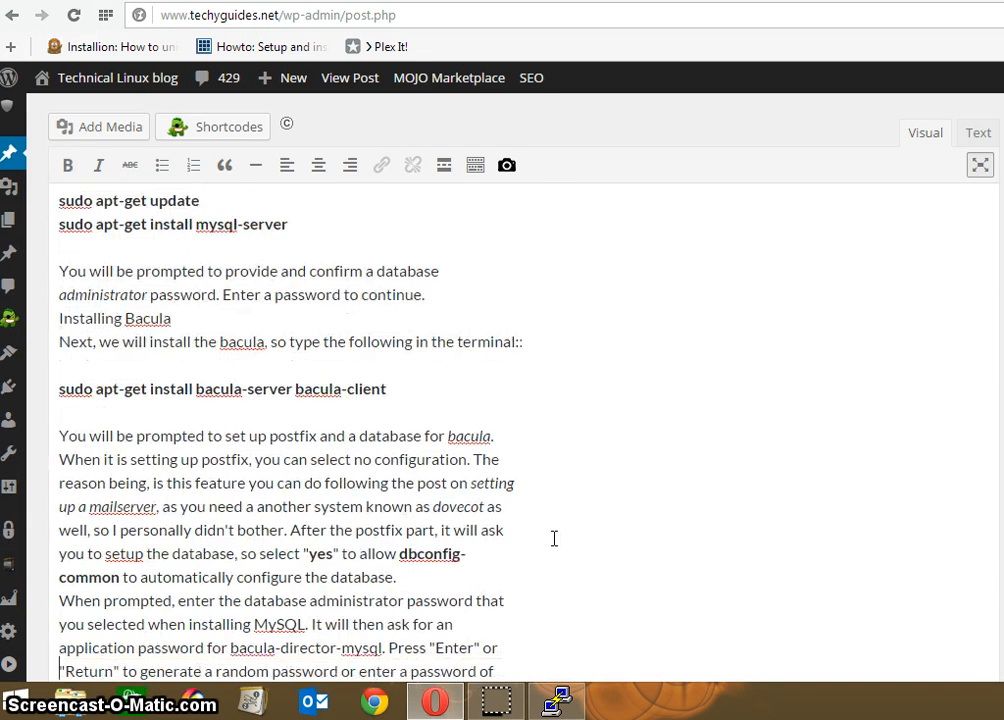
pyautogui.scroll(-3)
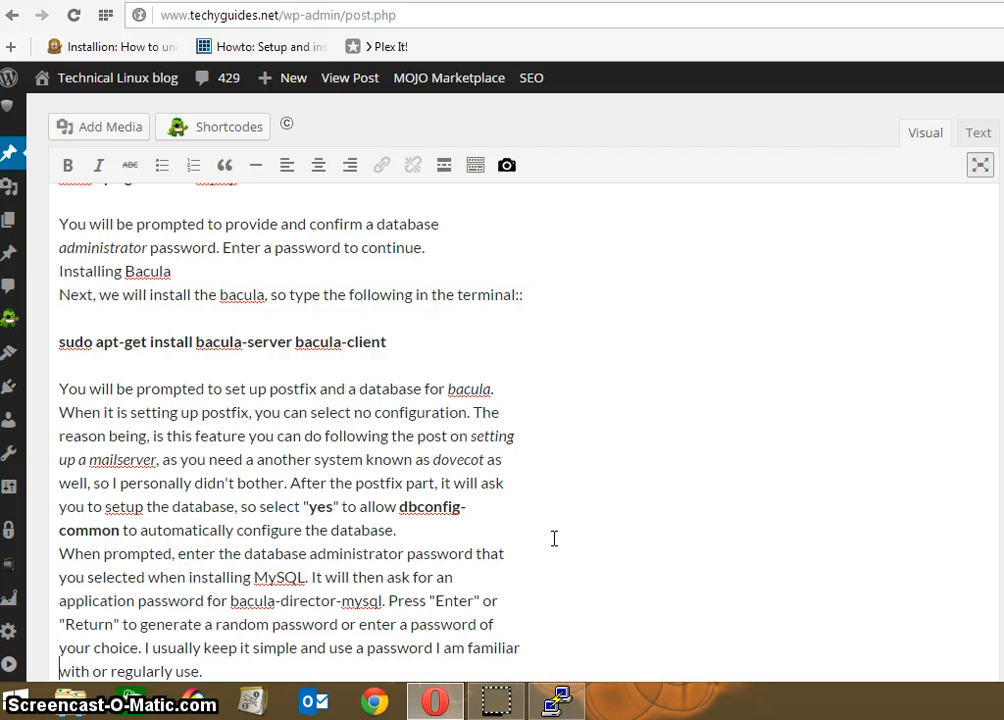
pyautogui.scroll(-3)
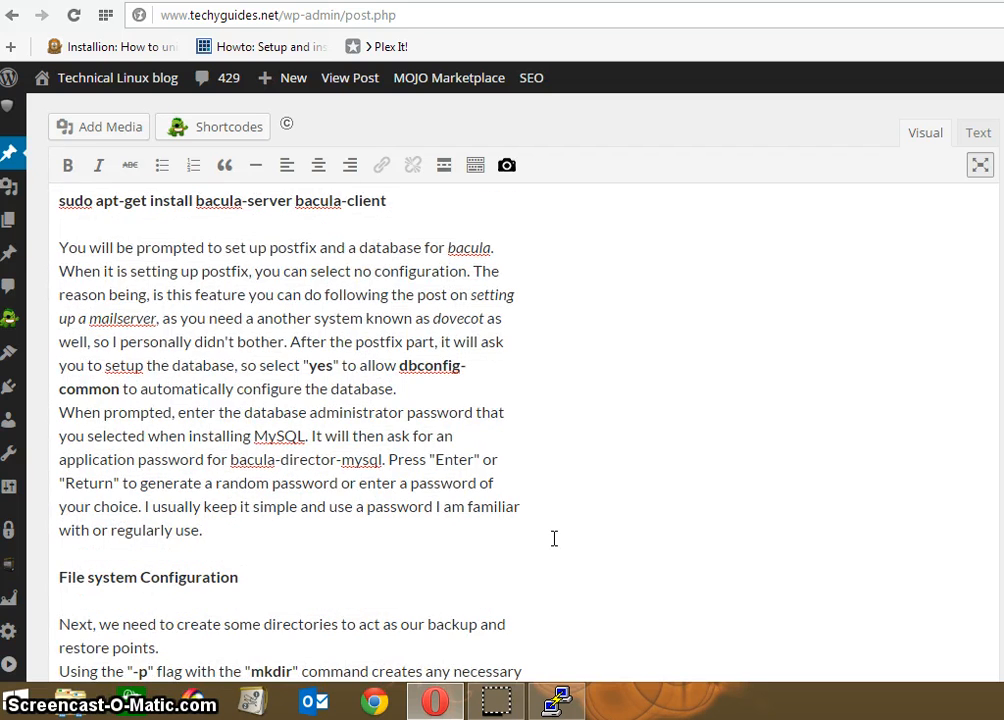
pyautogui.scroll(-3)
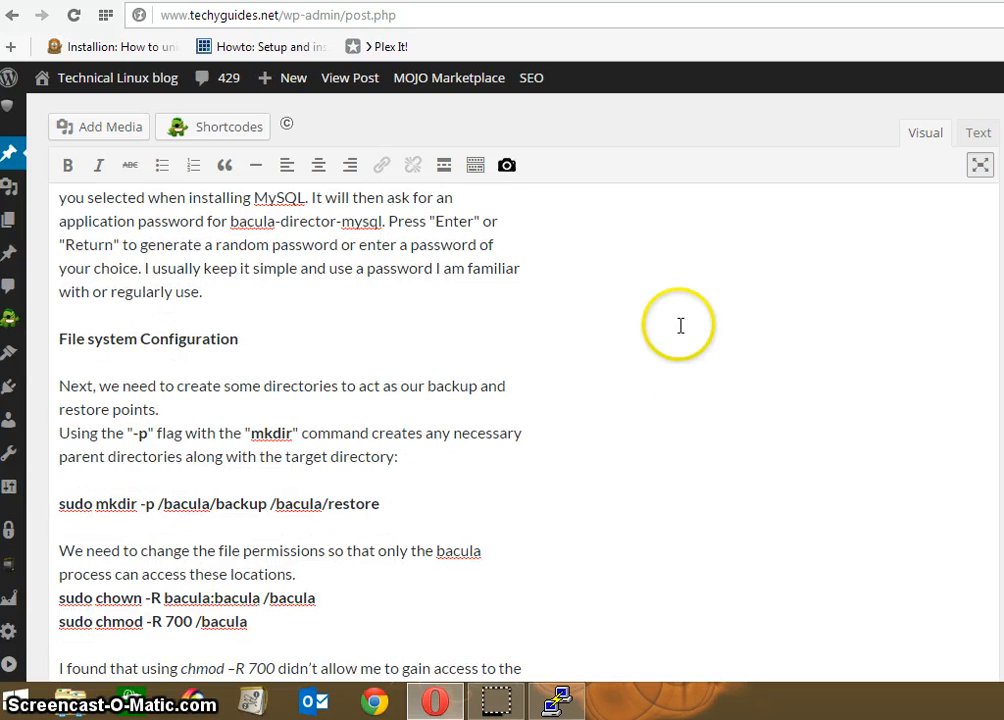
pyautogui.click(556, 700)
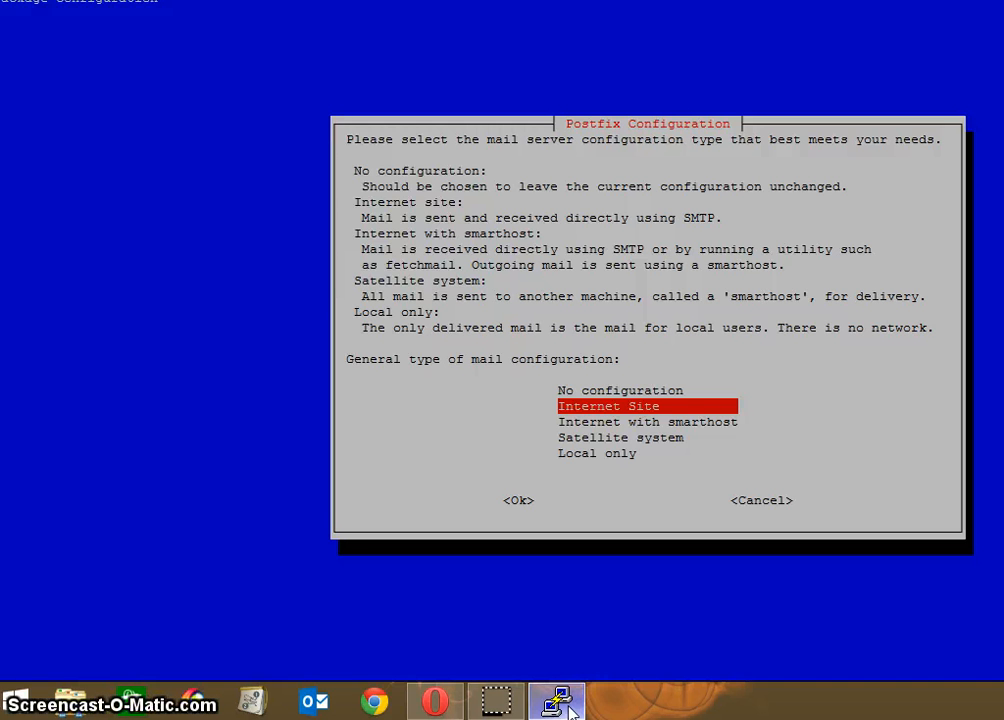
# Step: Set Postfix's system mail name to mail.techyguides.com and confirm it
pyautogui.click(518, 500)
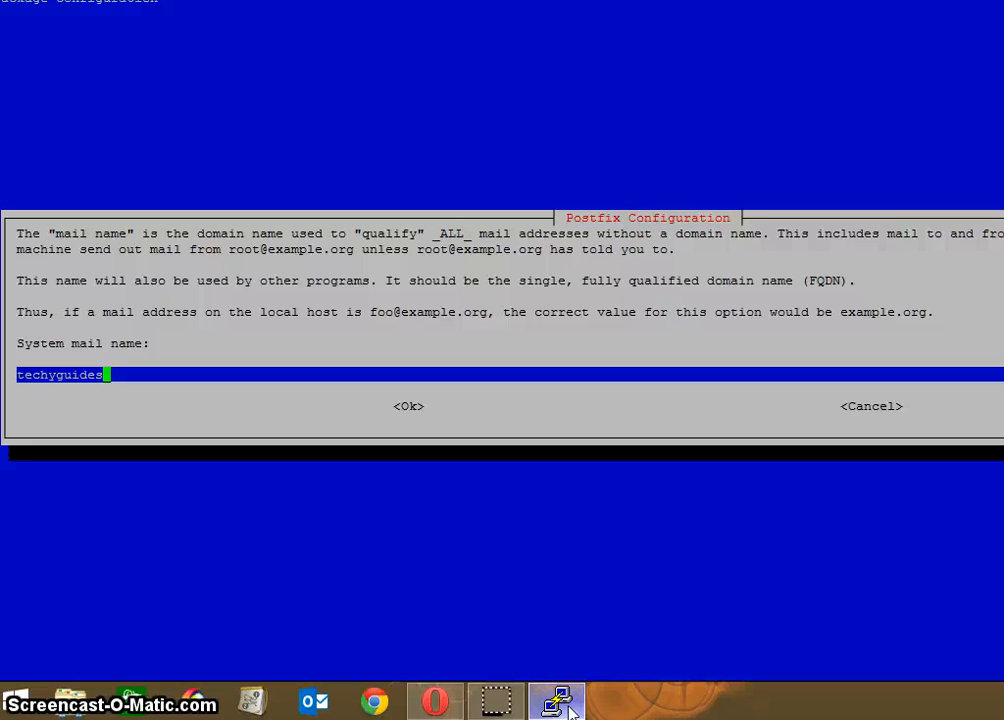
pyautogui.press('BackSpace')
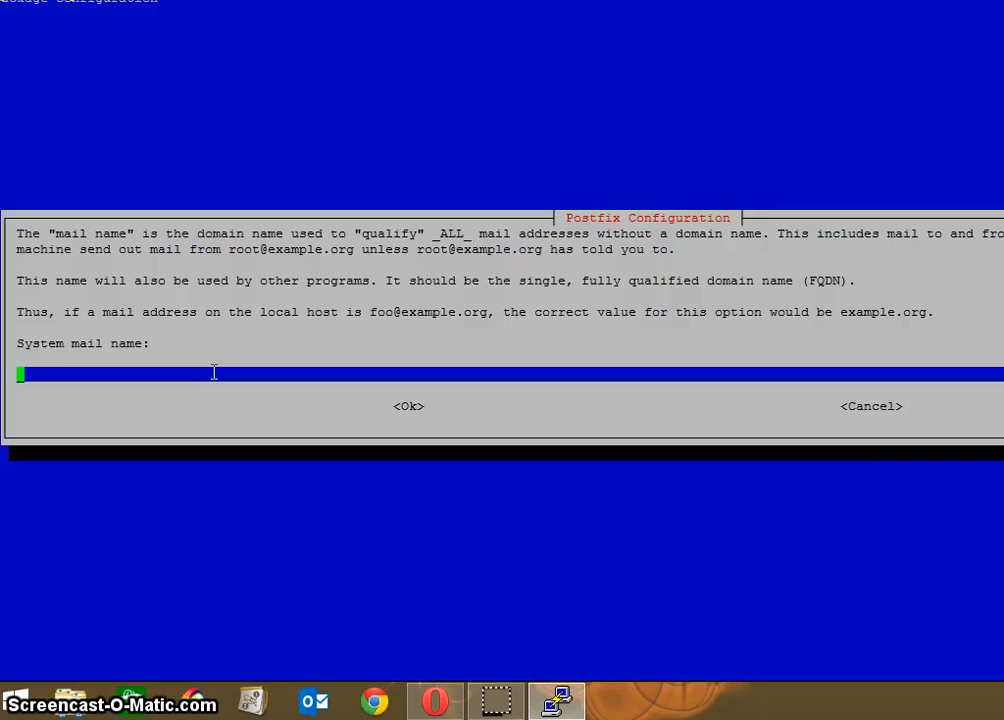
pyautogui.write('mail')
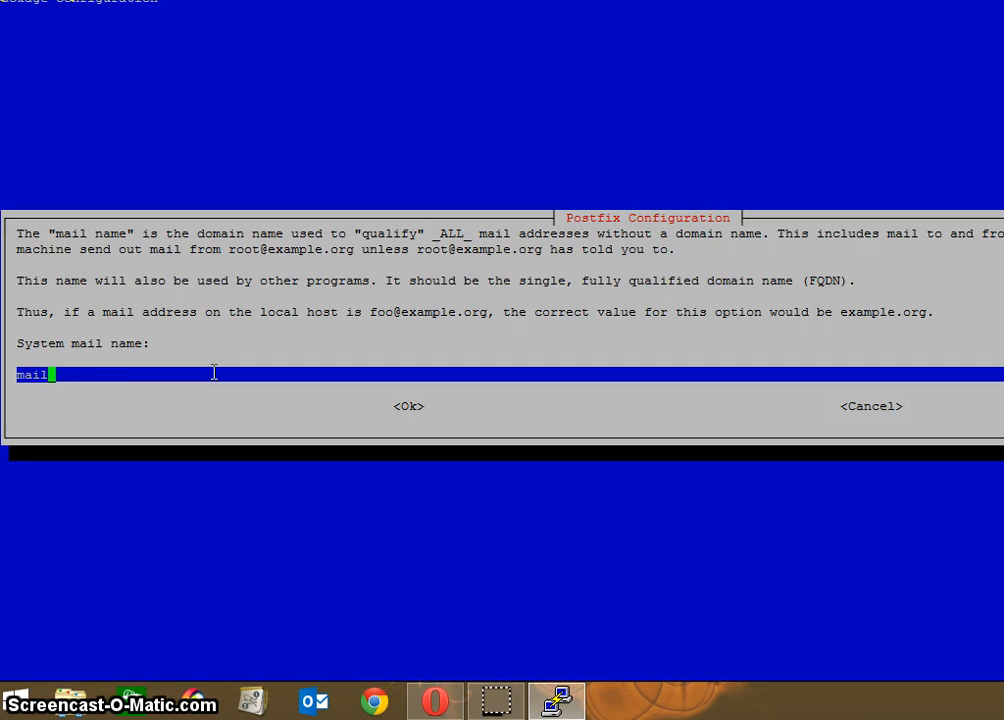
pyautogui.write('.techyguides')
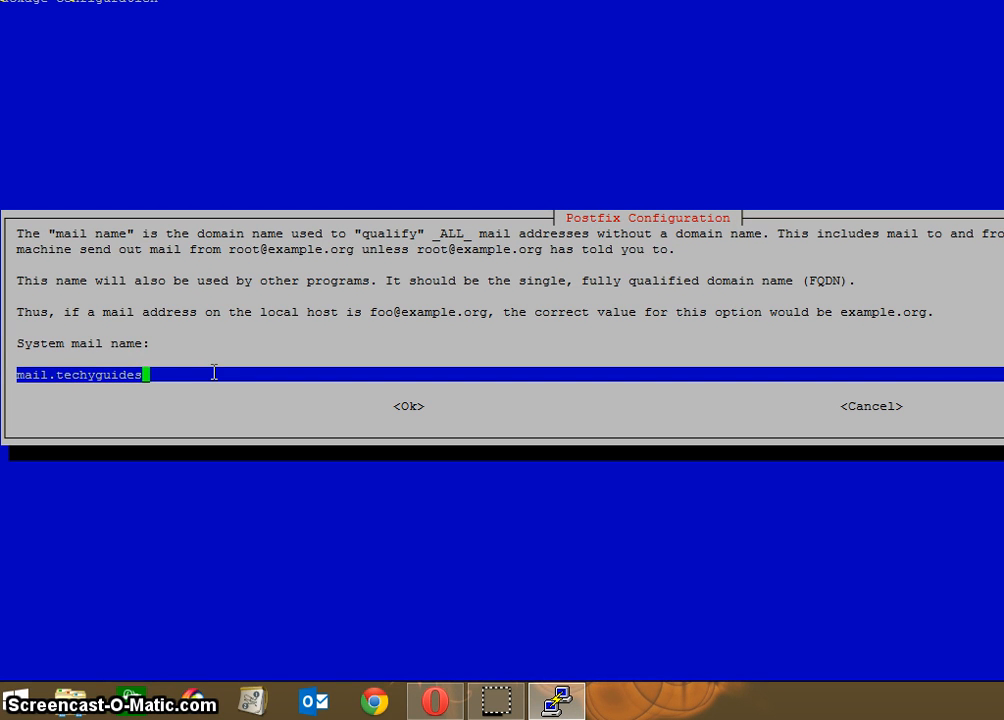
pyautogui.write('.com')
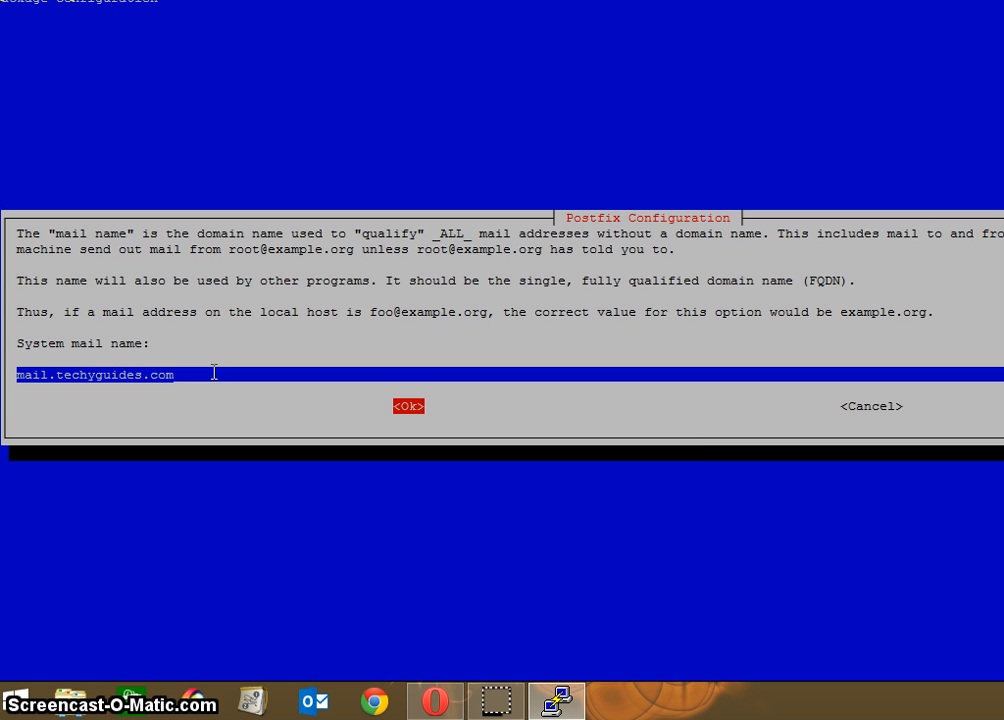
pyautogui.click(408, 404)
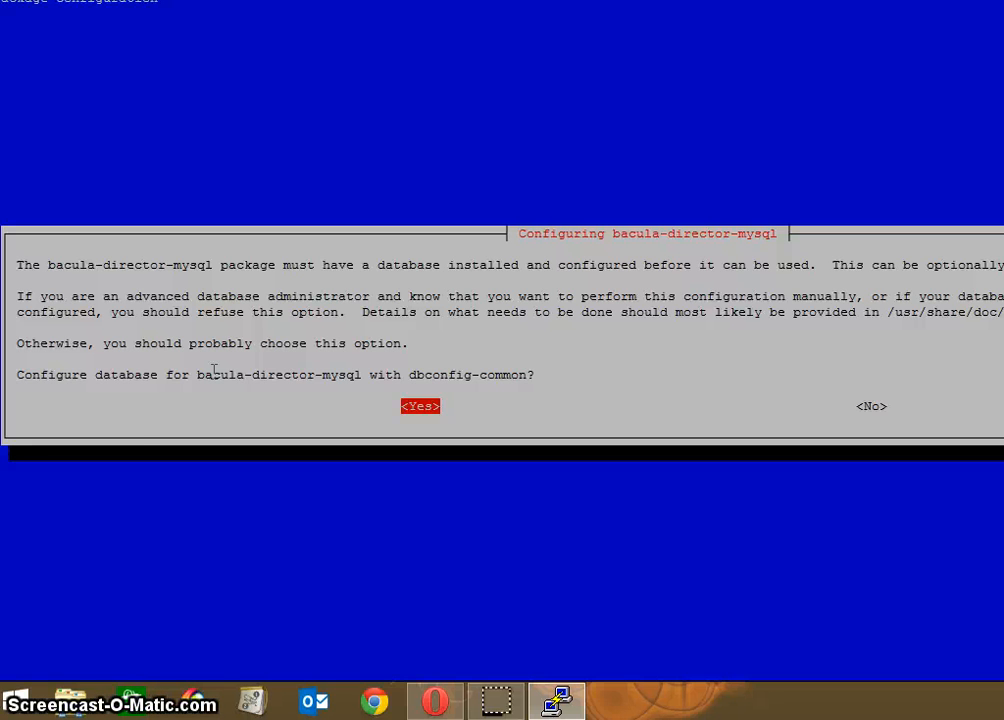
# Step: Accept dbconfig-common database setup for bacula-director-mysql
pyautogui.click(420, 404)
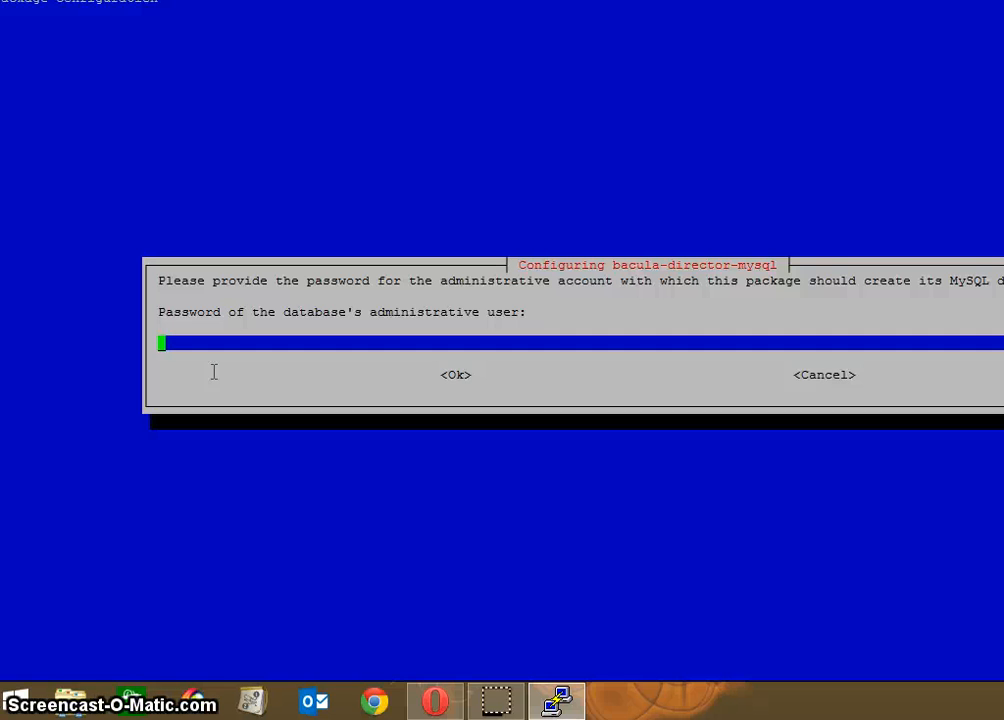
# Step: Enter the database administrator password, then set and confirm the Bacula MySQL application password
pyautogui.write('***')
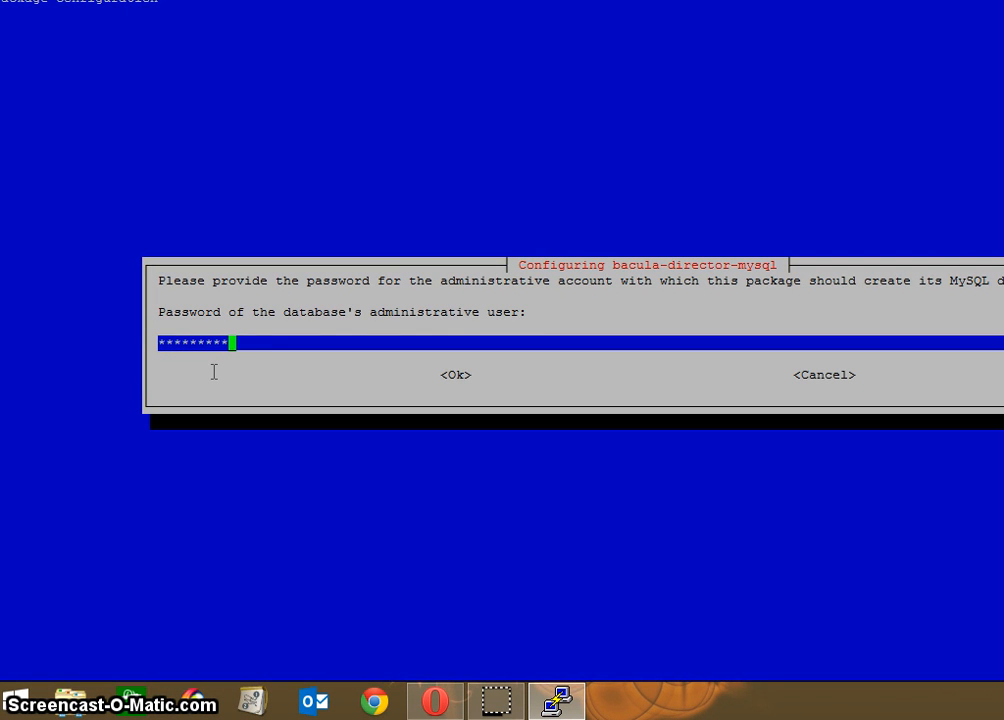
pyautogui.click(456, 374)
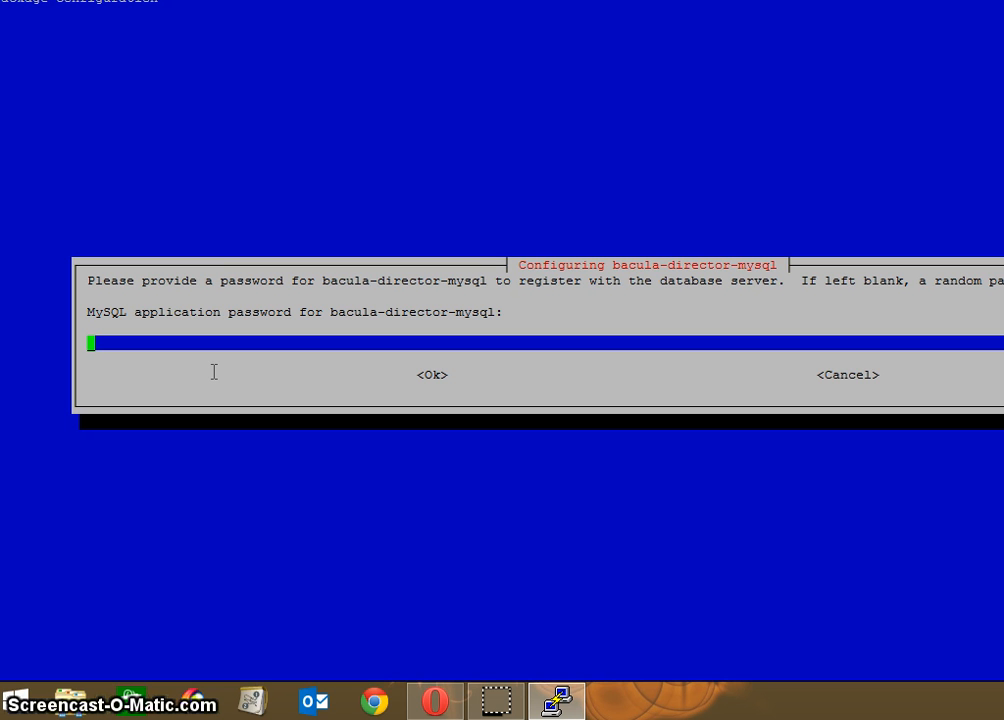
pyautogui.write('**')
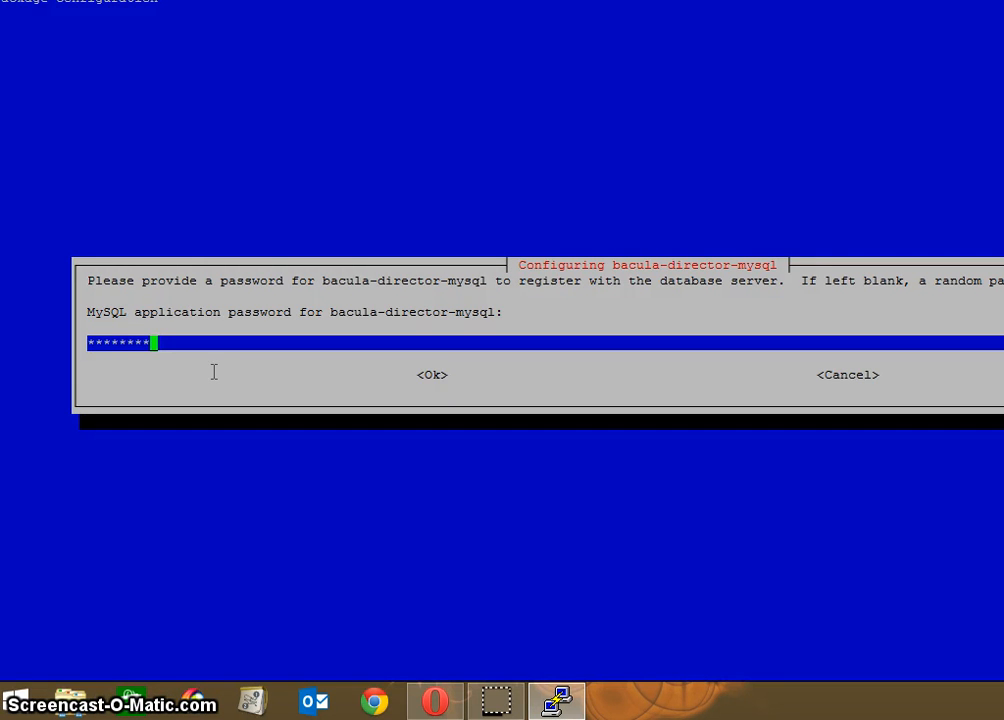
pyautogui.press('Tab')
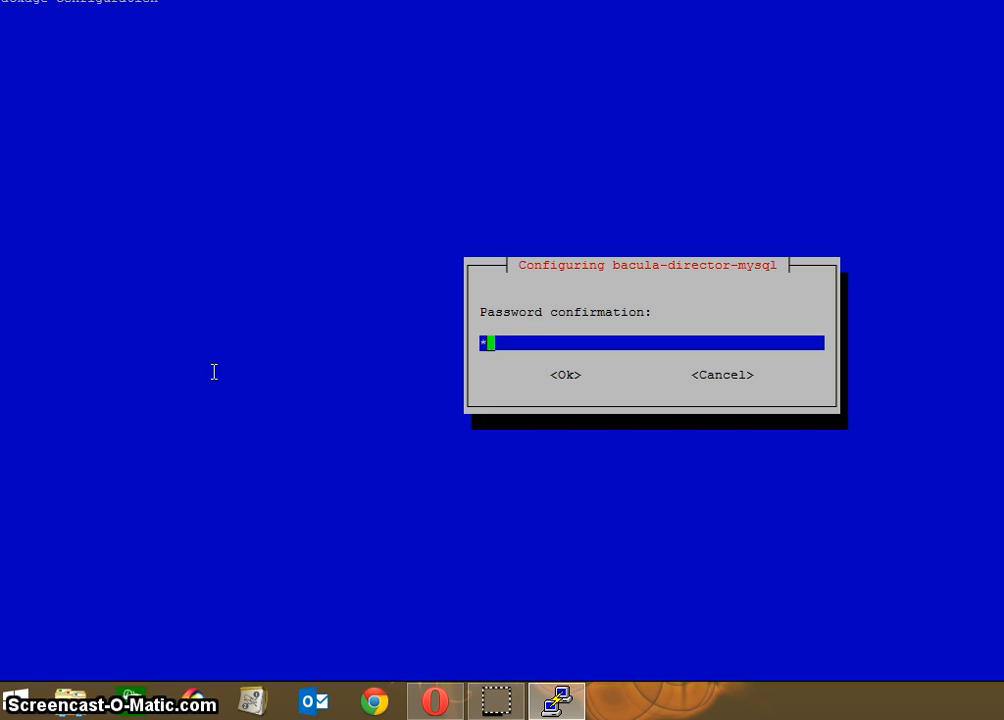
pyautogui.write('password')
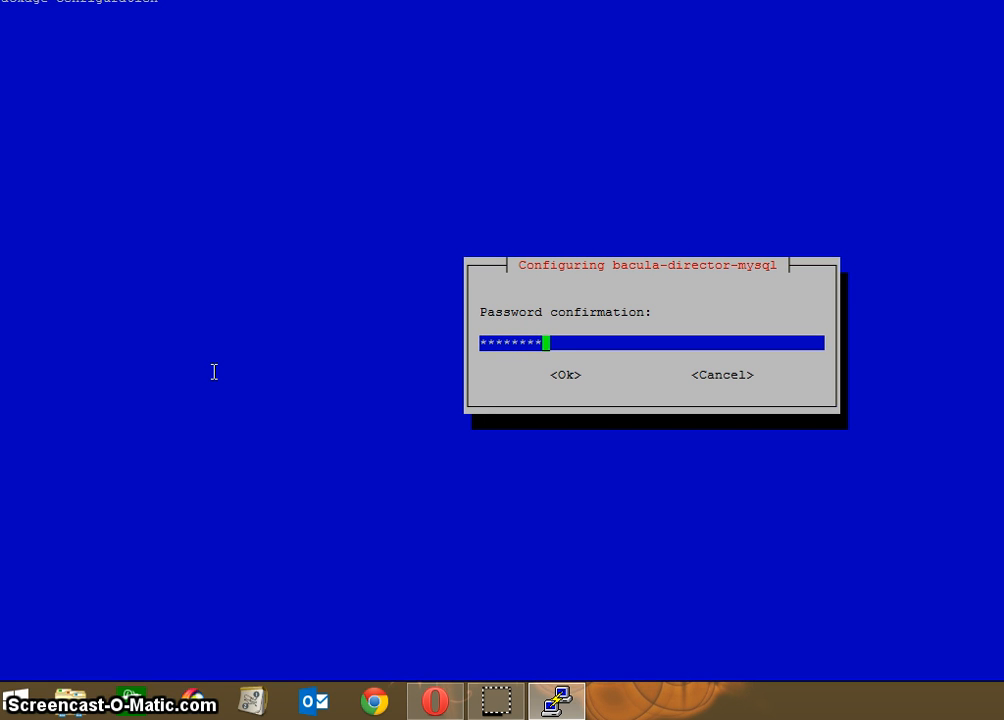
pyautogui.write('*')
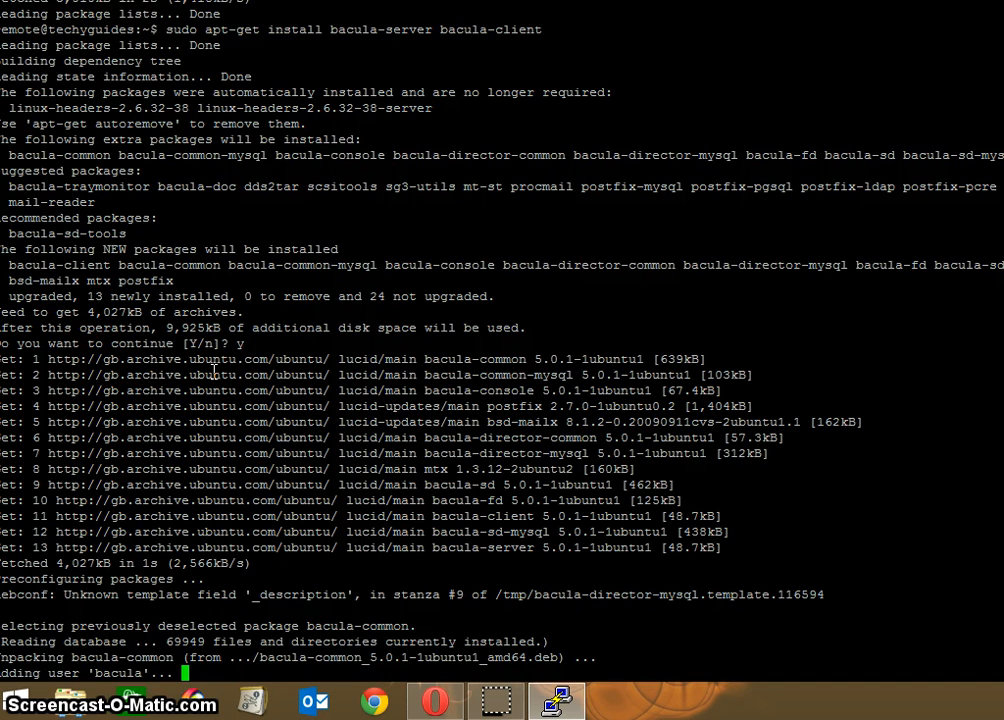
# Step: Scroll through the apt-get output until the Bacula install finishes and daemons start
pyautogui.scroll(-3)
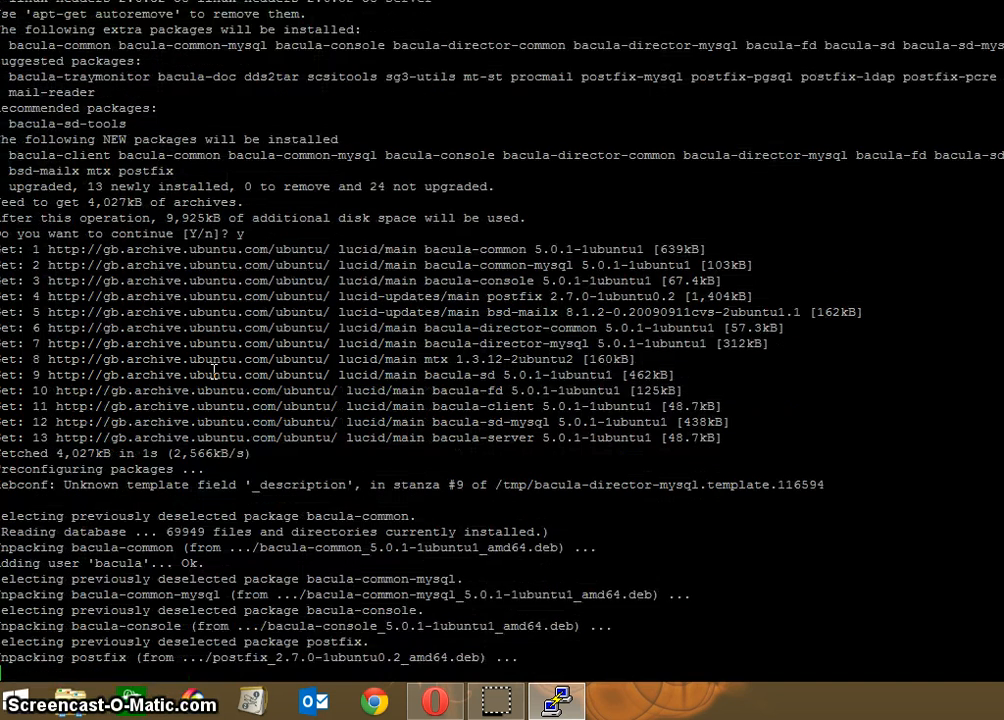
pyautogui.scroll(-3)
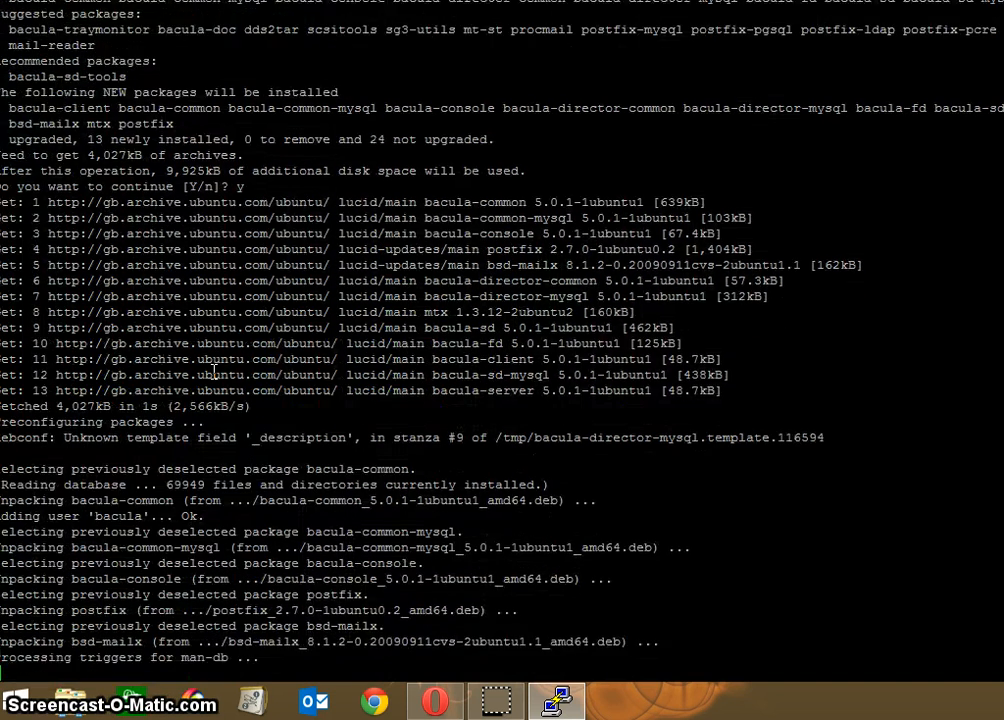
pyautogui.scroll(-3)
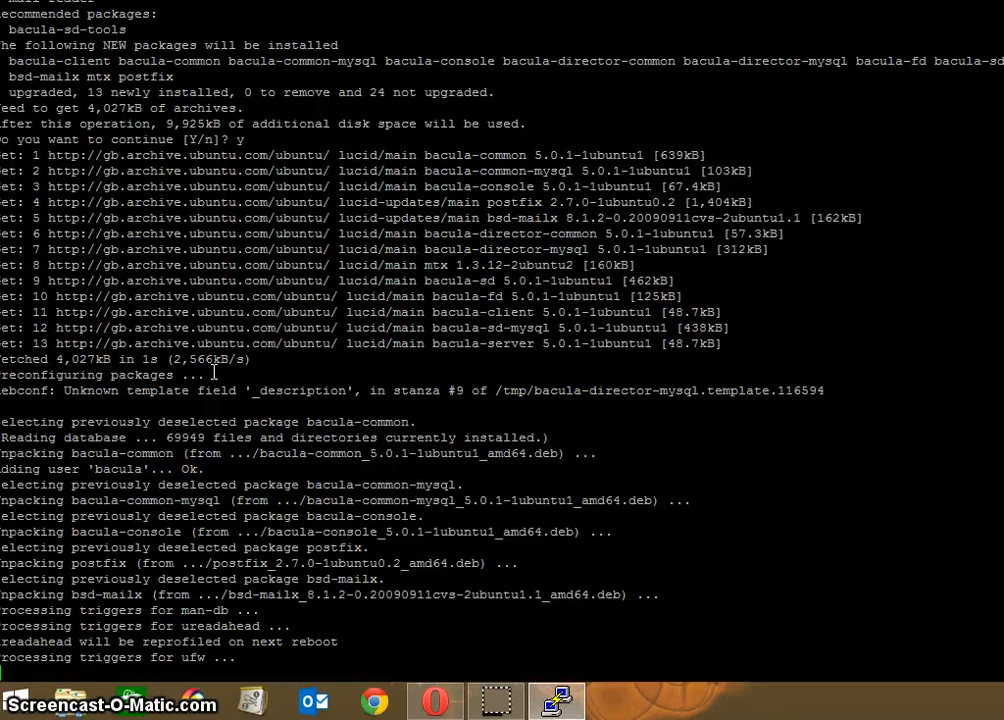
pyautogui.scroll(-3)
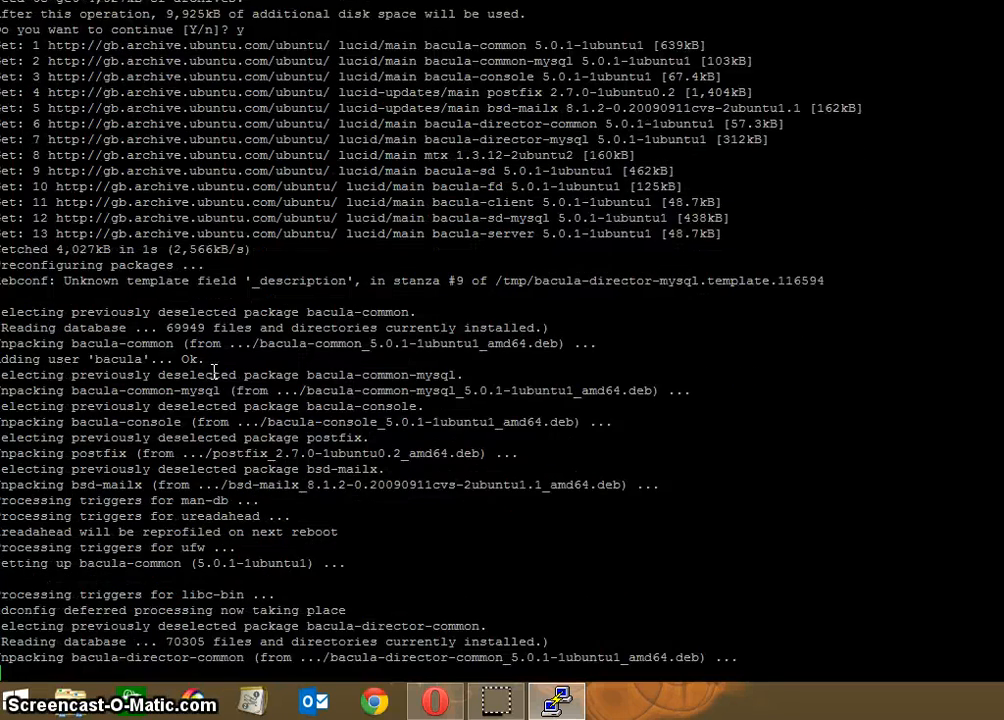
pyautogui.scroll(-3)
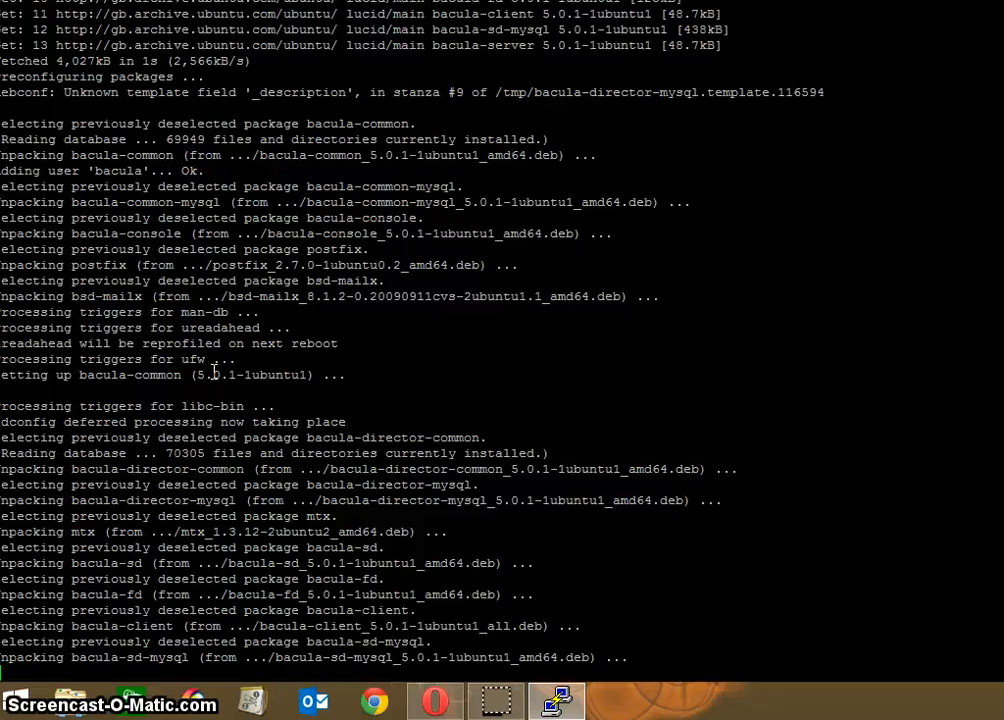
pyautogui.scroll(-3)
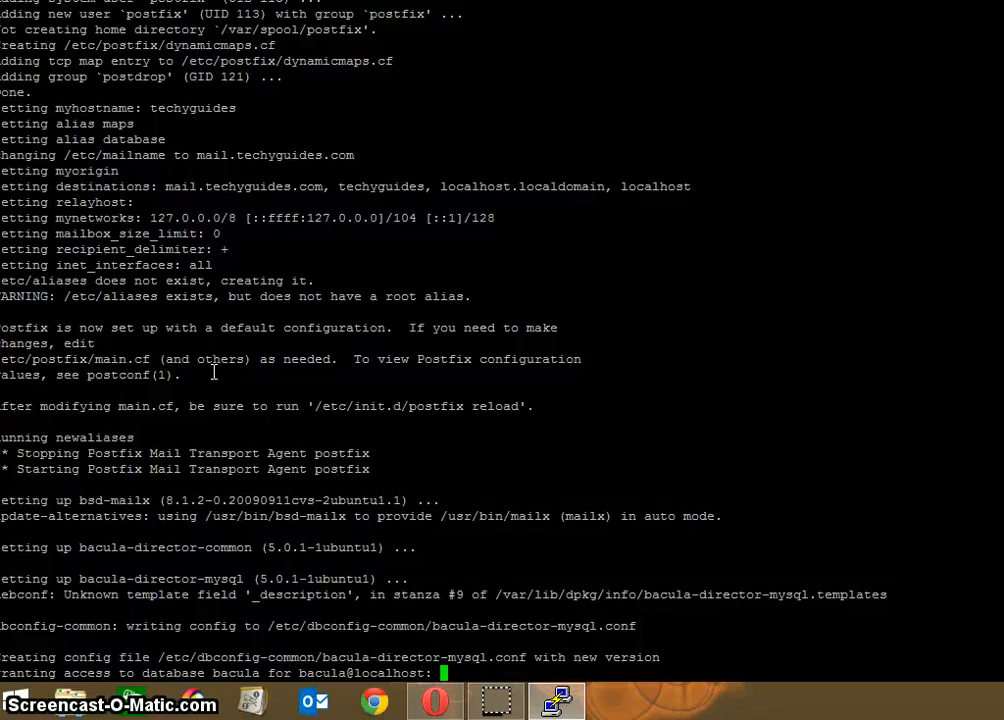
pyautogui.scroll(-3)
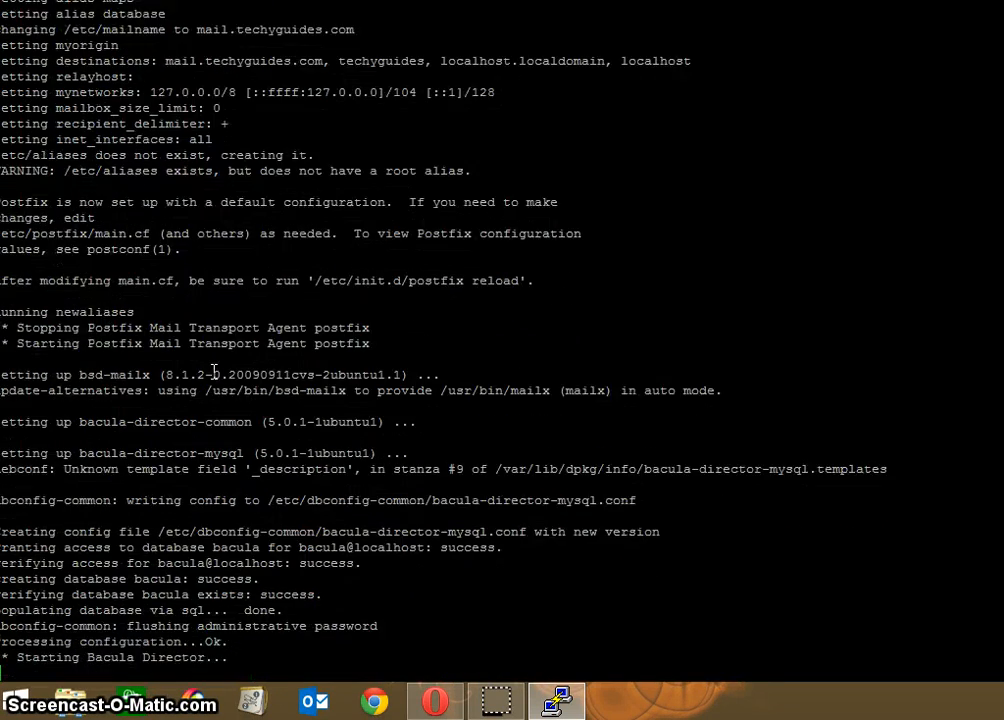
pyautogui.scroll(-3)
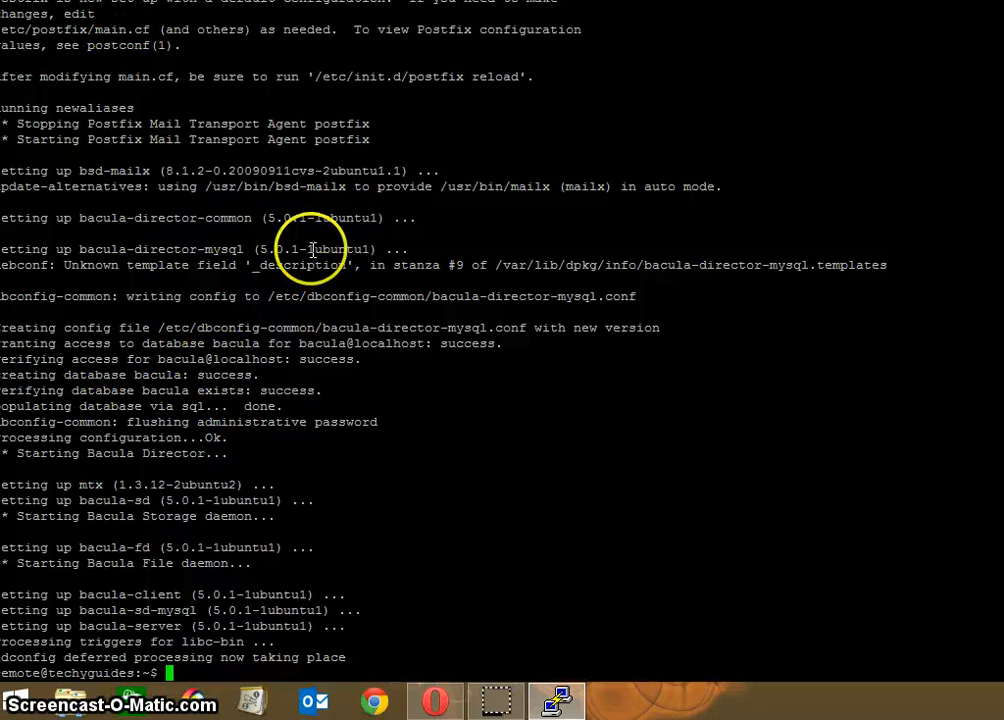
pyautogui.moveTo(124, 70)
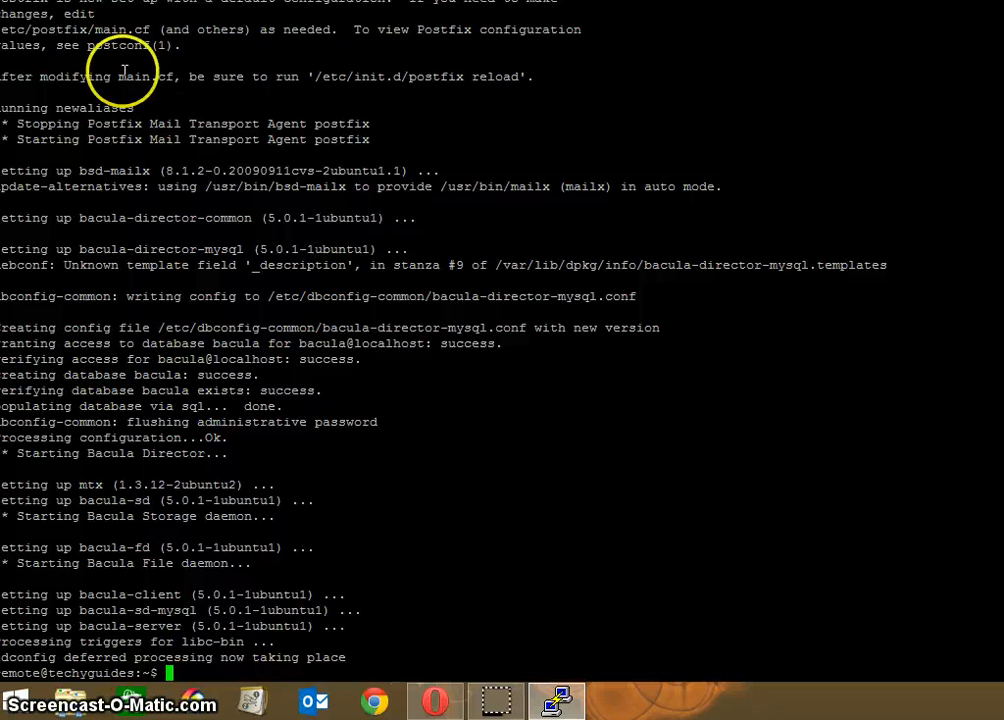
pyautogui.moveTo(284, 232)
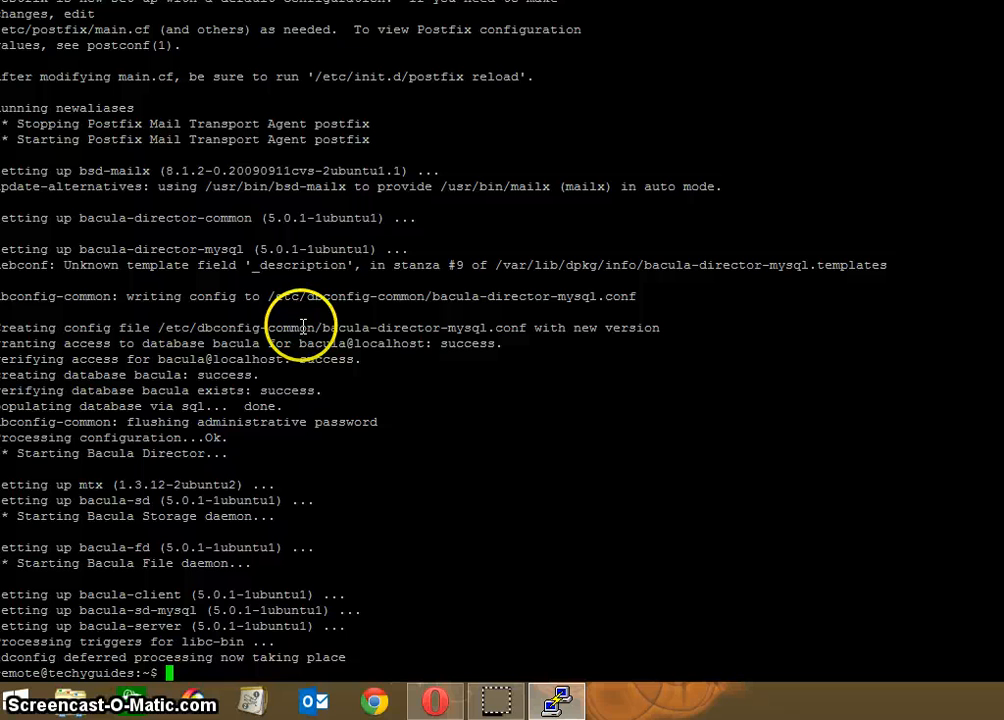
pyautogui.moveTo(270, 280)
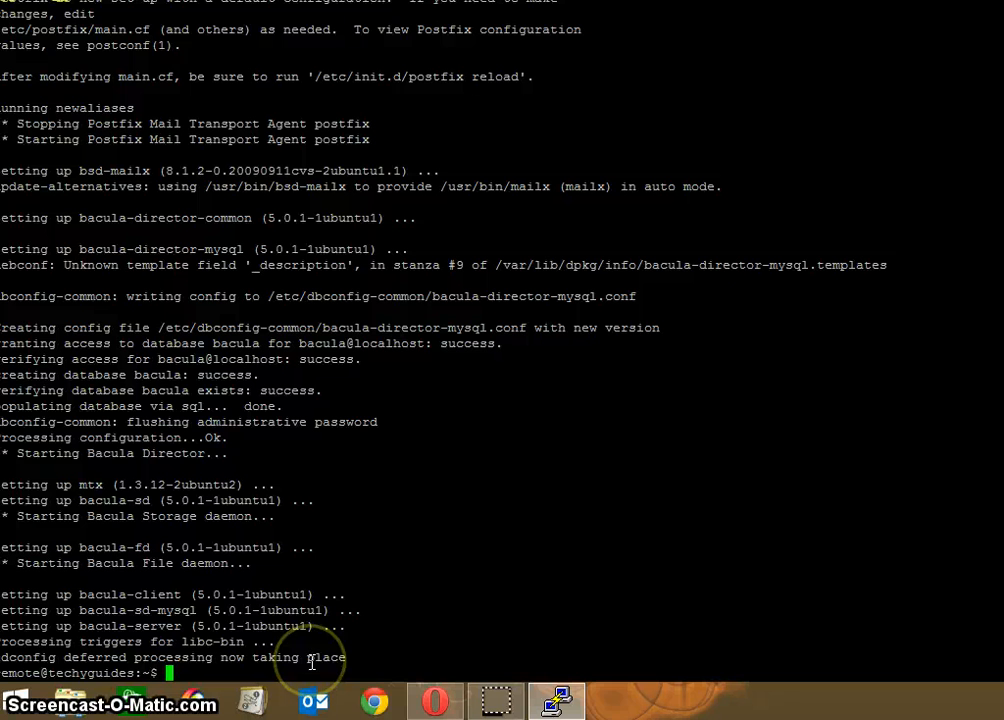
# Step: Create /bacula/backup and /bacula/restore with sudo mkdir -p
pyautogui.write('sudo mkdir -p /bacula/backup /bacula/restore')
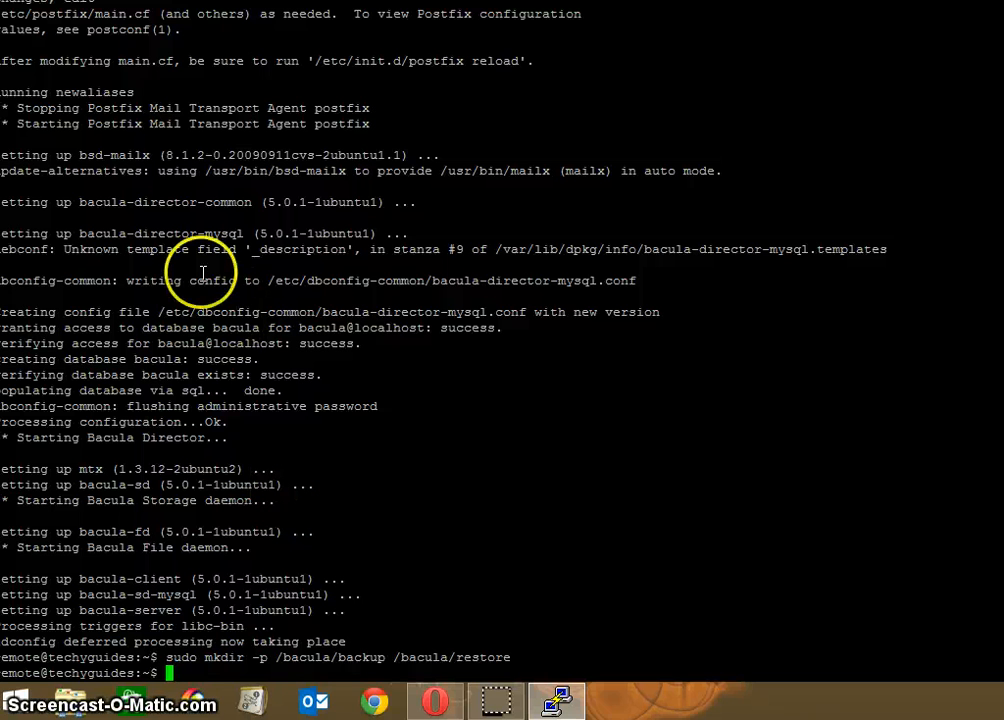
pyautogui.moveTo(186, 164)
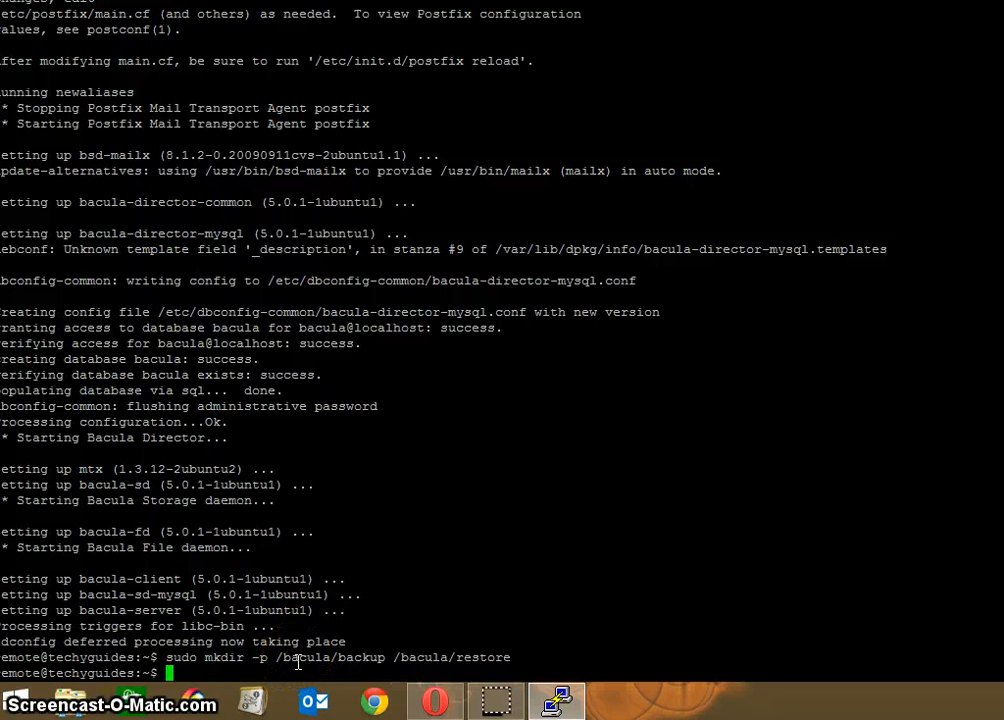
# Step: Change ownership of /bacula recursively to bacula:bacula
pyautogui.write('sudo chown -R bacula:bacula /bacula')
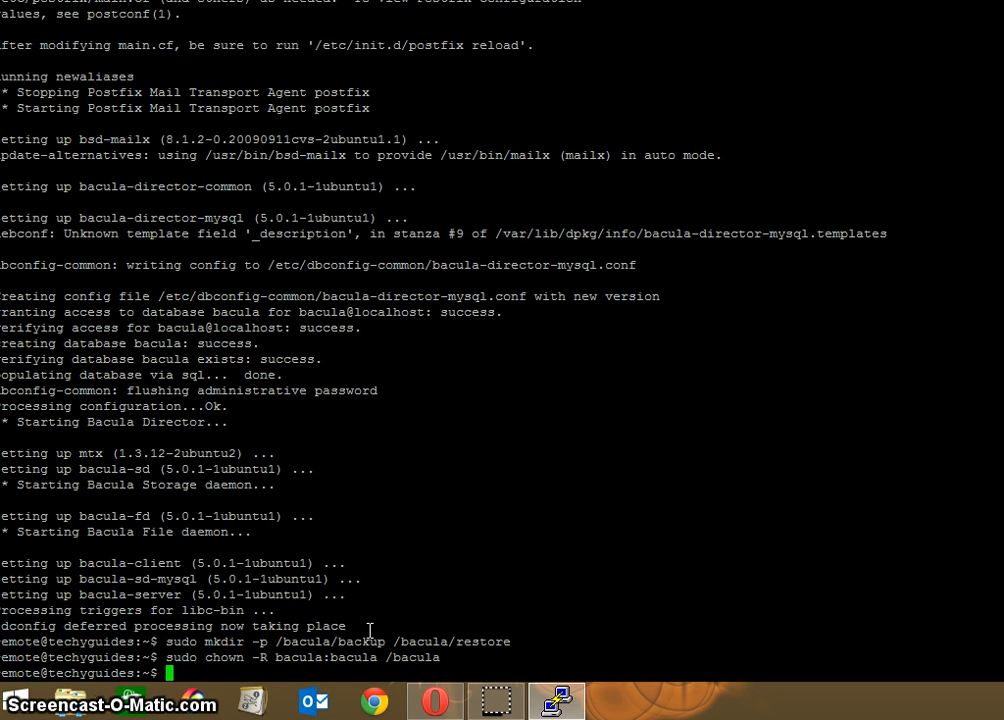
pyautogui.click(376, 700)
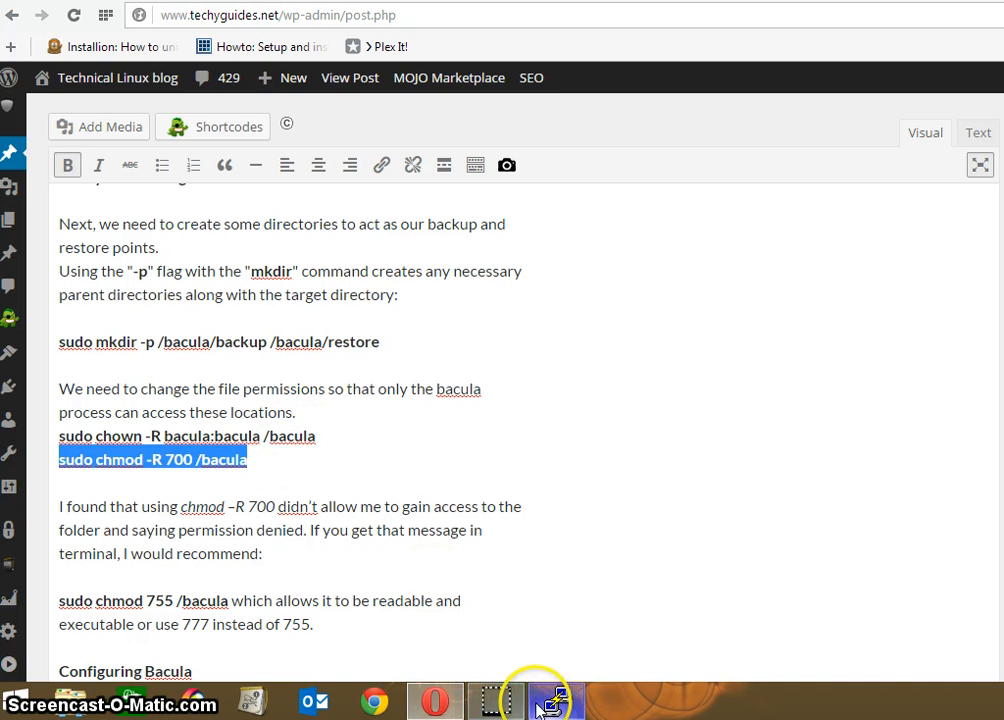
# Step: Return to the PuTTY terminal session from the guide
pyautogui.click(556, 700)
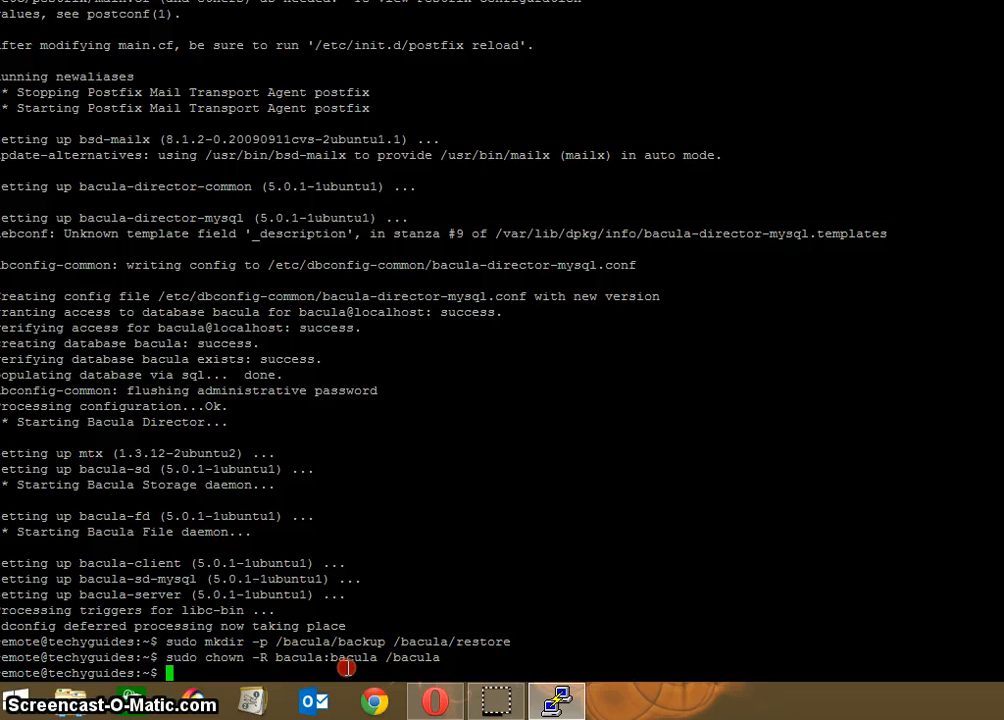
# Step: Restrict /bacula recursively to owner-only access with chmod 700
pyautogui.write('sudo chmod -R 700 /bacula')
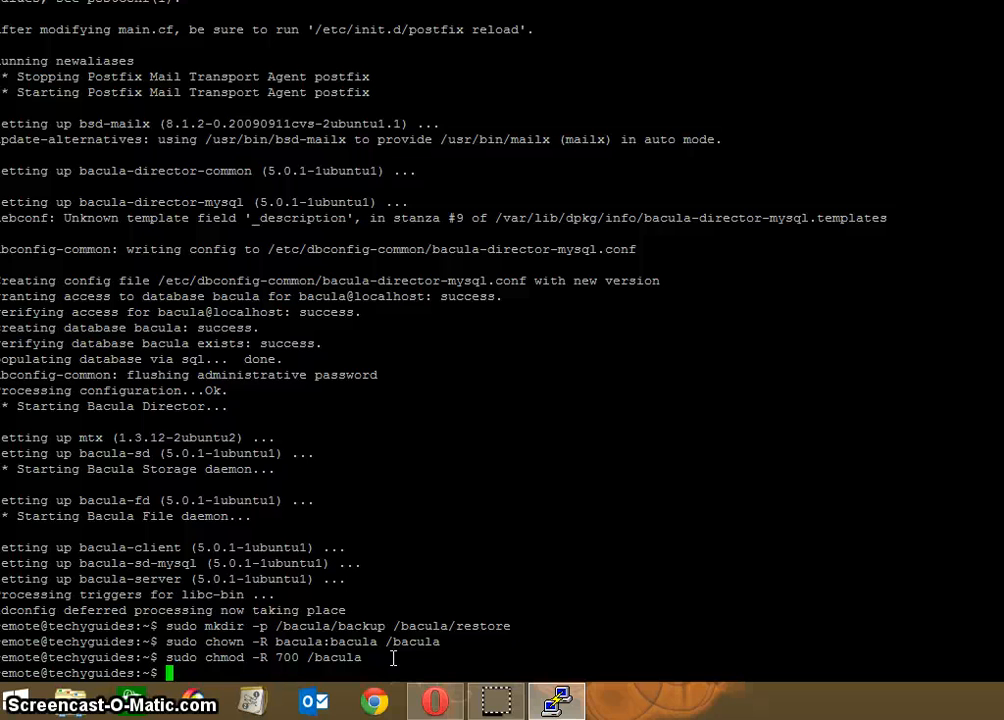
pyautogui.moveTo(296, 444)
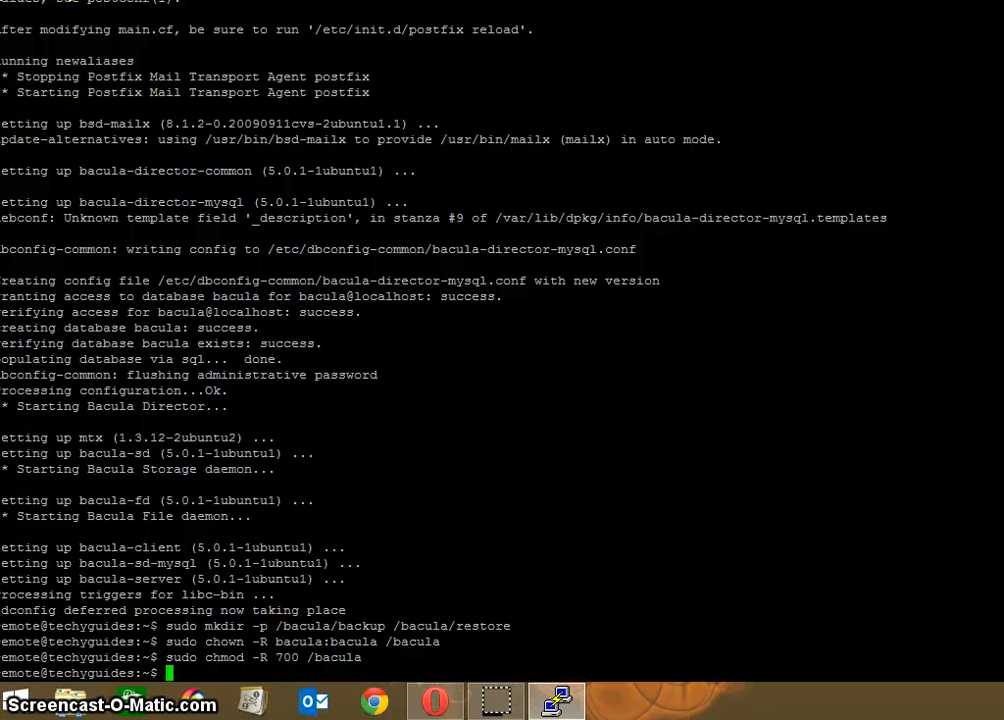
pyautogui.write('sudo vi /etc/bacula/bacula-dir.conf')
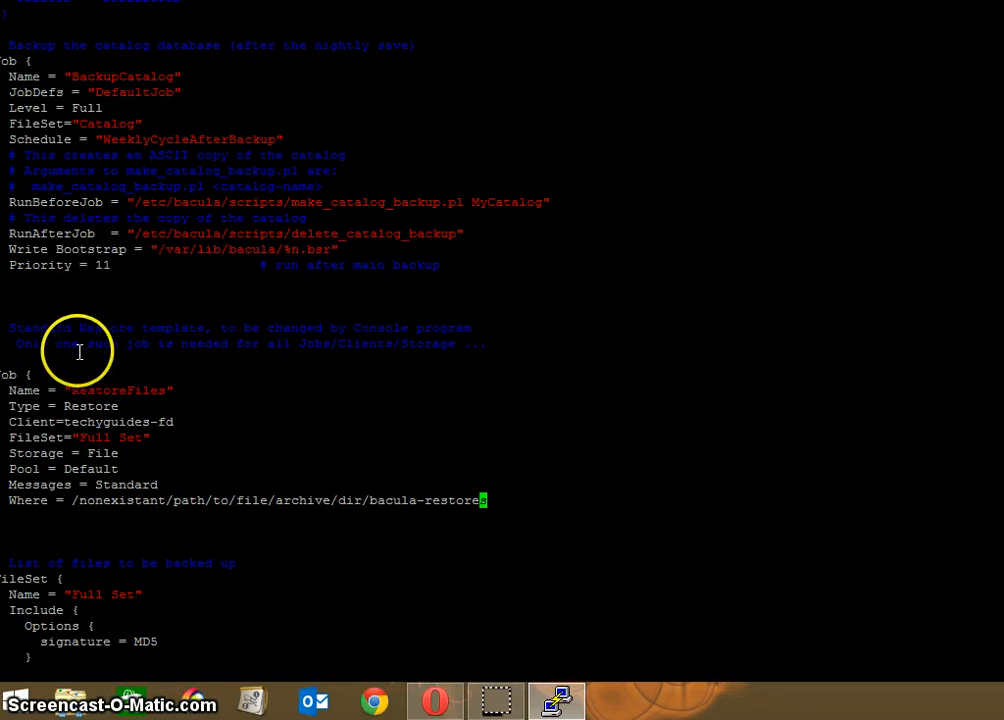
pyautogui.moveTo(142, 362)
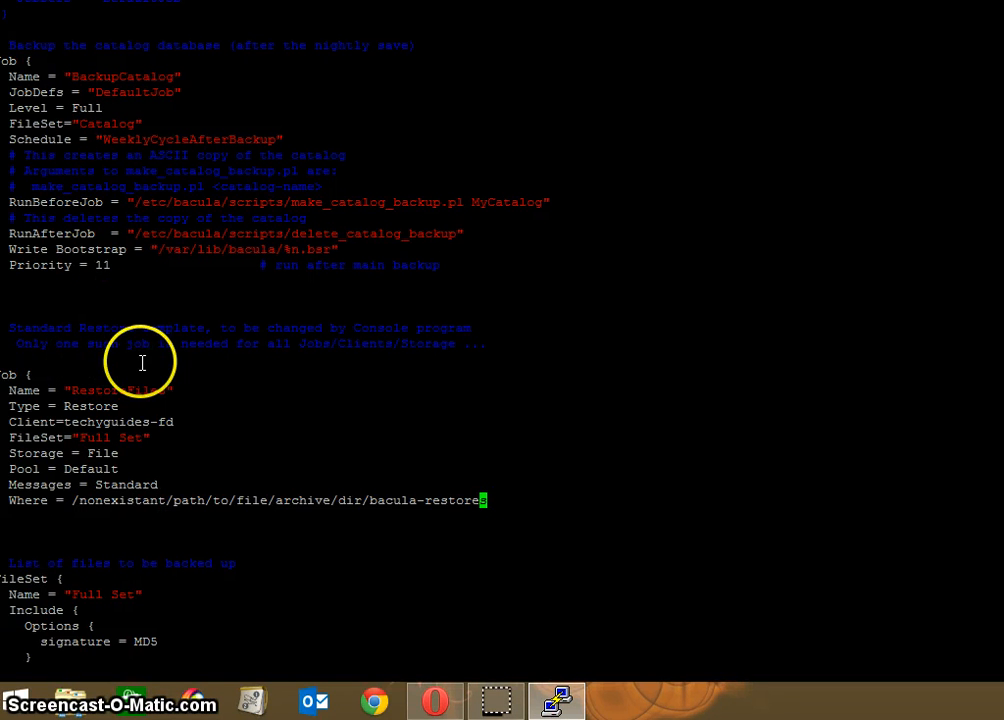
pyautogui.moveTo(232, 372)
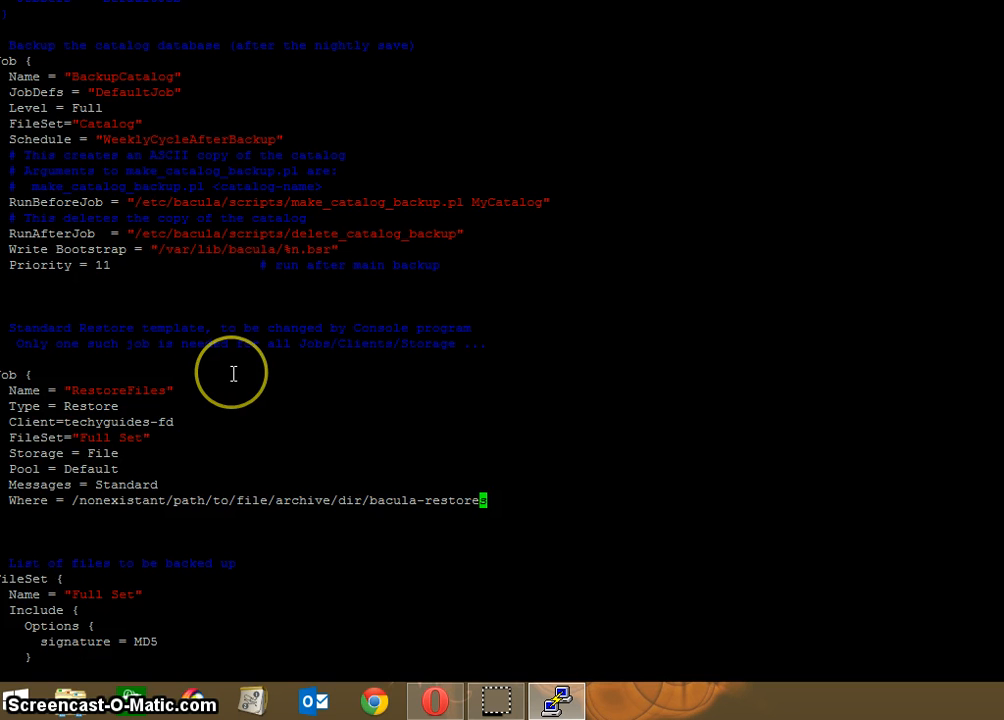
pyautogui.moveTo(280, 376)
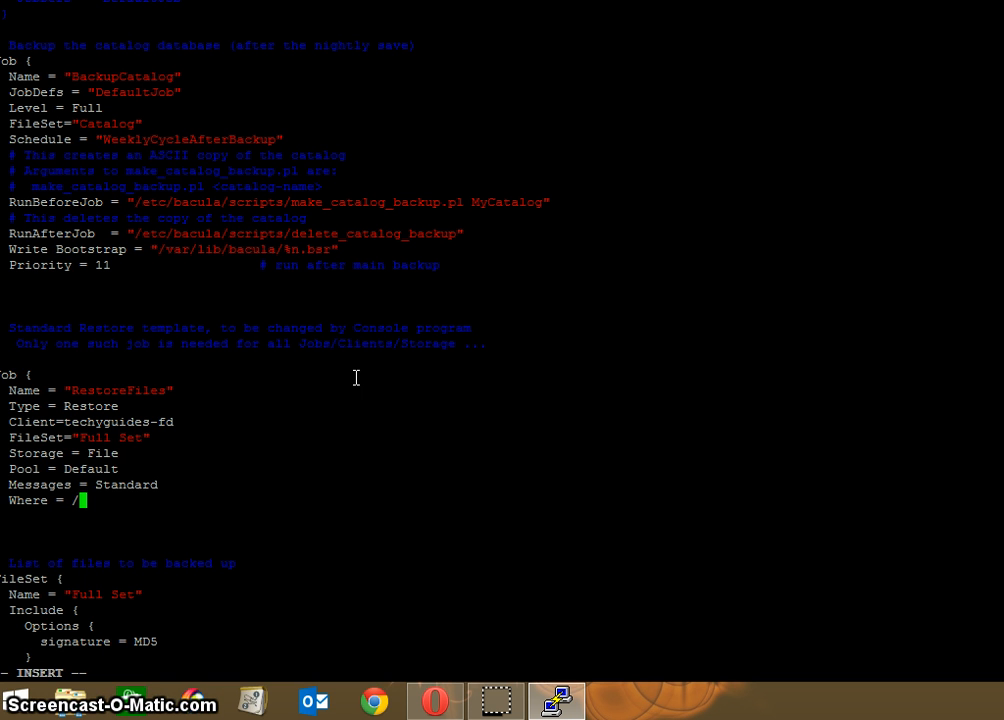
# Step: Set the RestoreFiles job's Where path to /bacula/restore and move down to the Full Set FileSet
pyautogui.write('bacula')
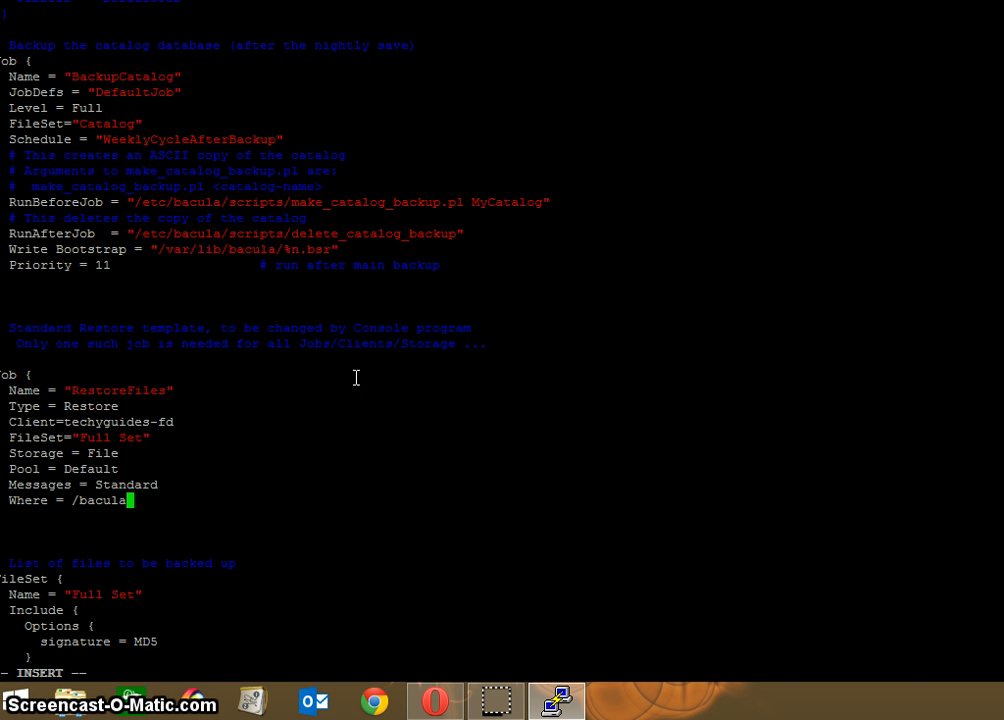
pyautogui.write('/rest')
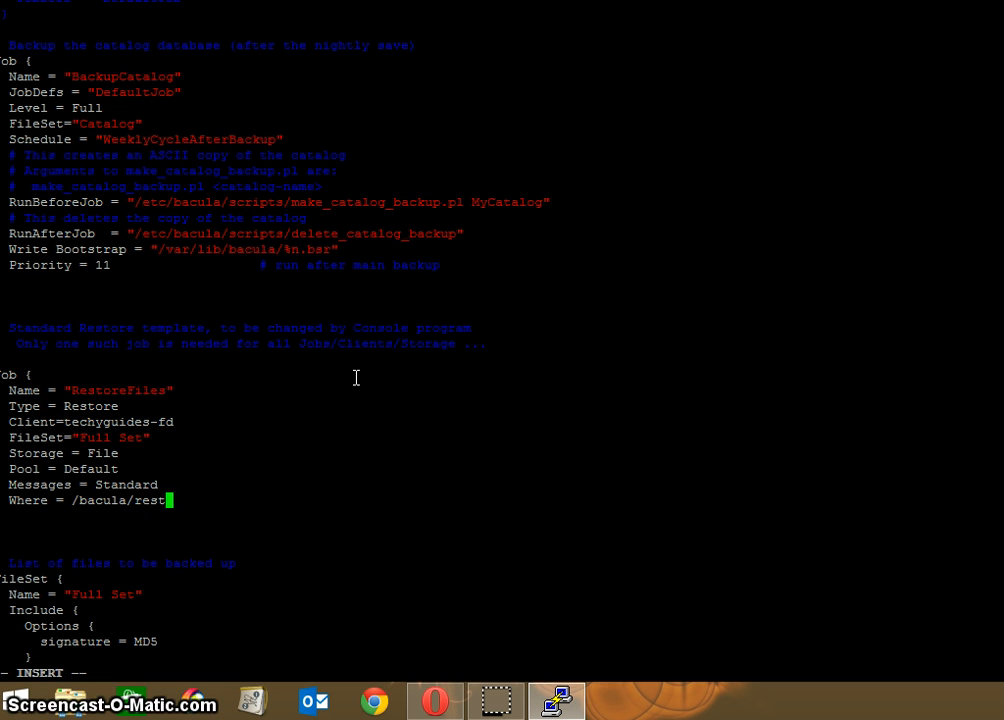
pyautogui.write('ore')
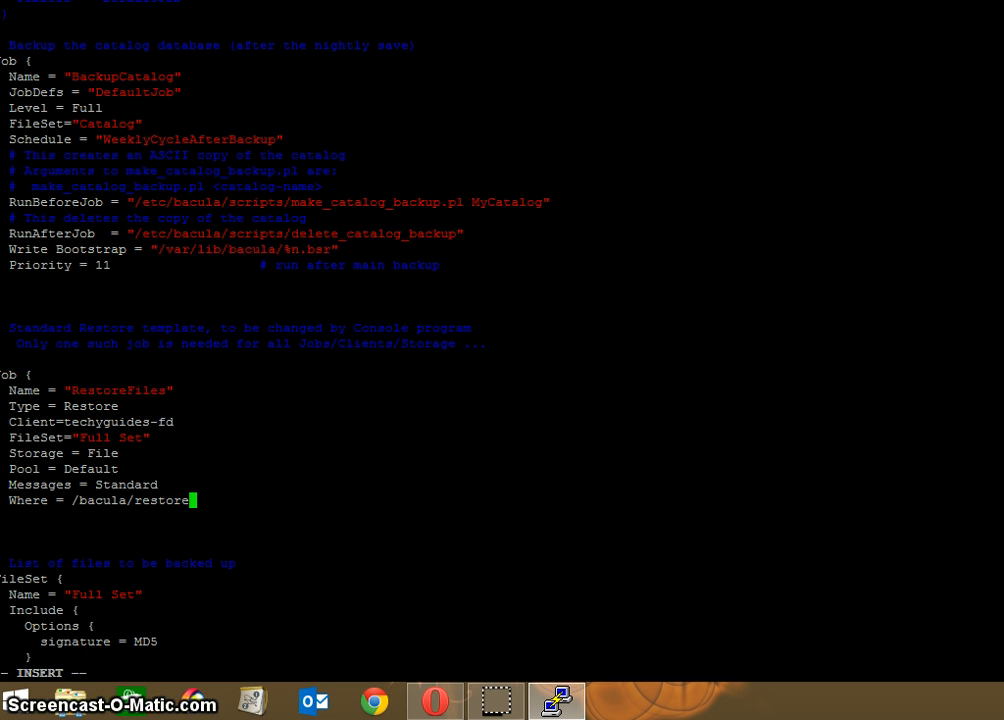
pyautogui.scroll(-3)
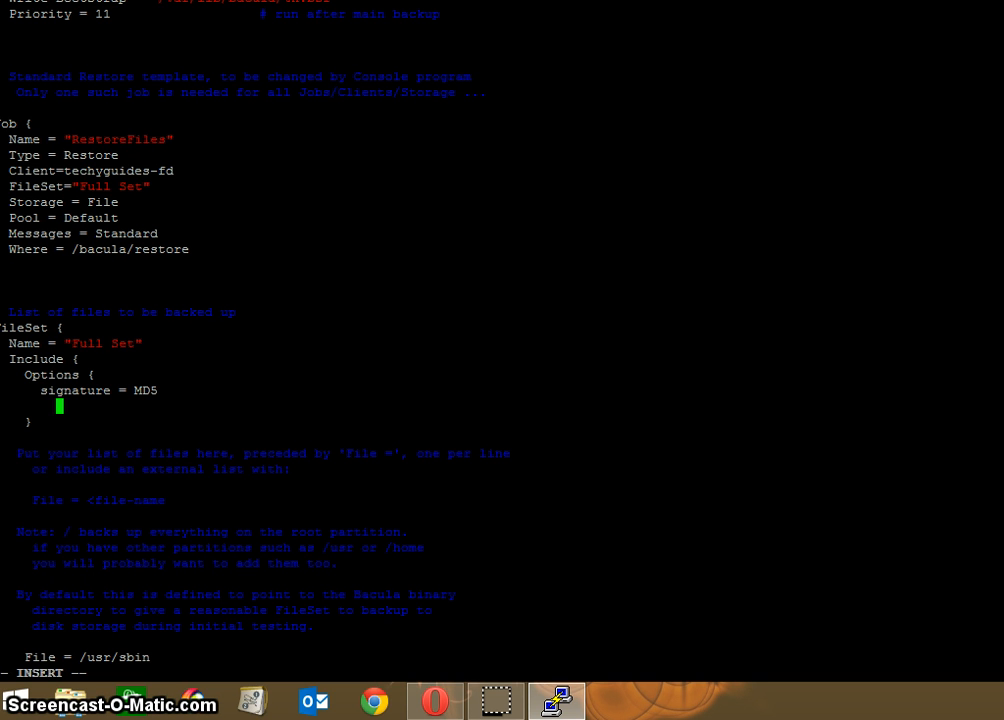
# Step: Add 'compression = GZIP' beneath 'signature = MD5' in the Full Set Options block
pyautogui.write('compression=')
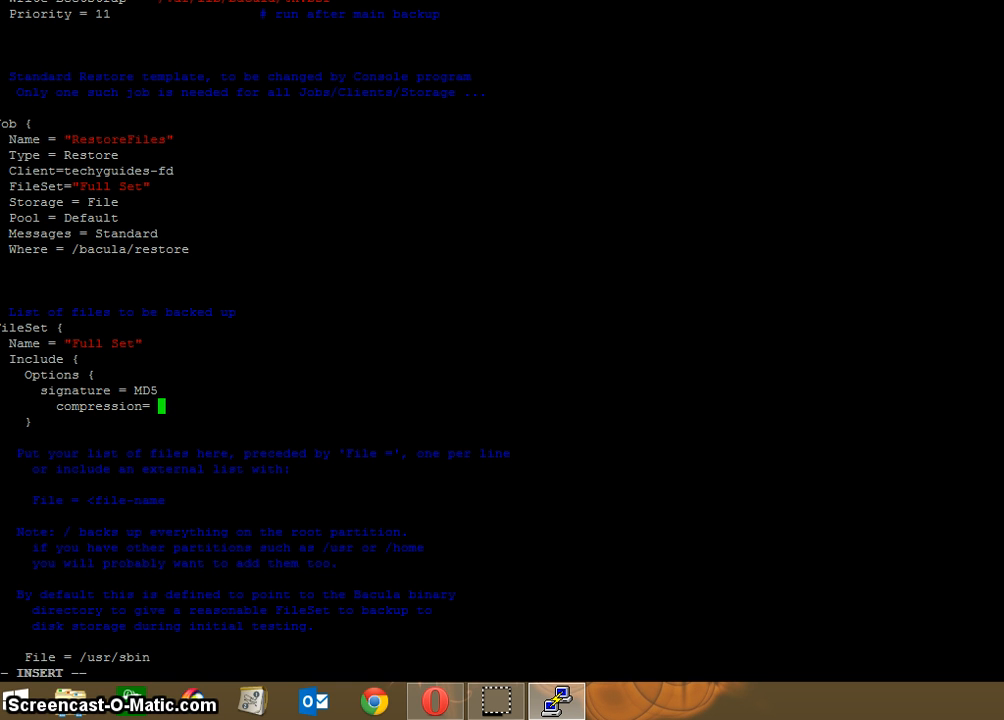
pyautogui.press('BackSpace')
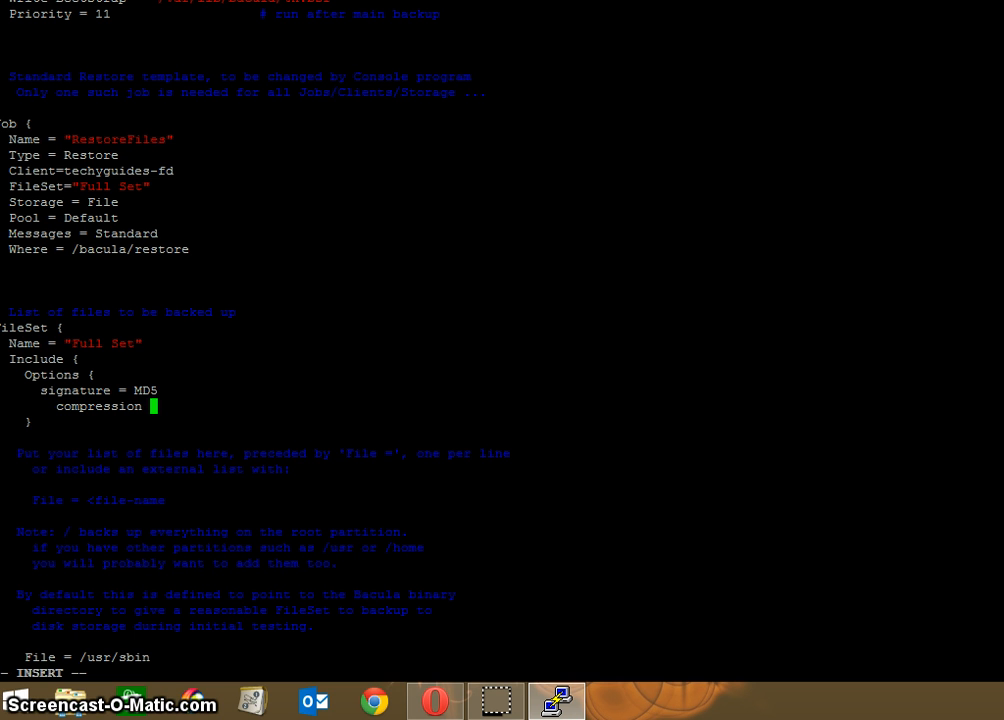
pyautogui.write('=')
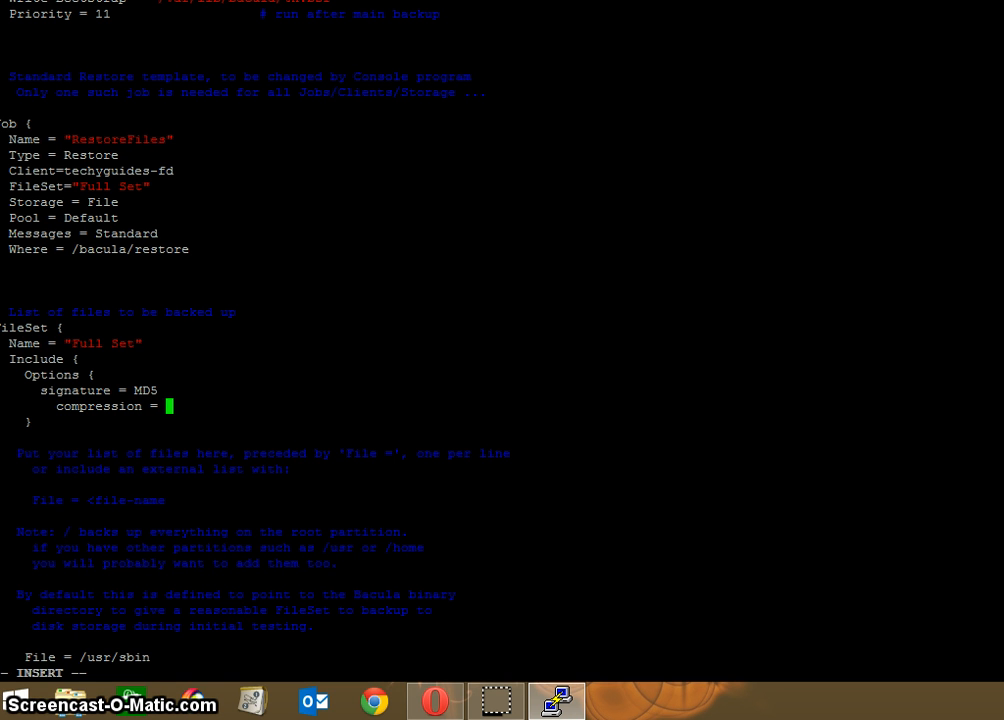
pyautogui.write('GZIP')
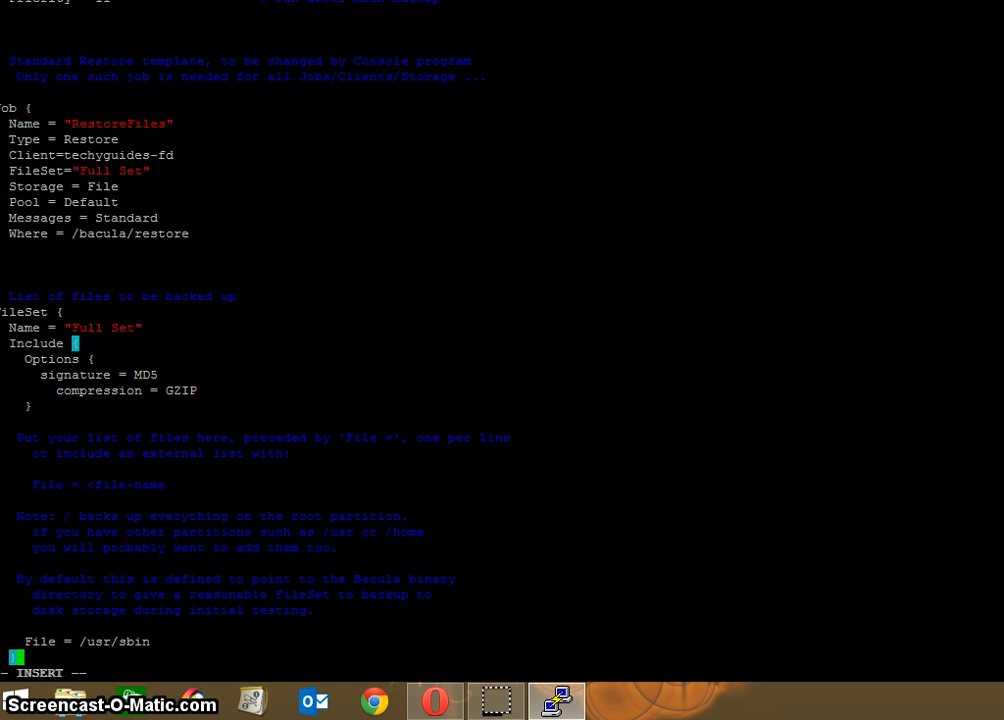
# Step: Replace the Include block's File path /usr/sbin with /home/remote, correcting a mistaken uppercase entry
pyautogui.scroll(-3)
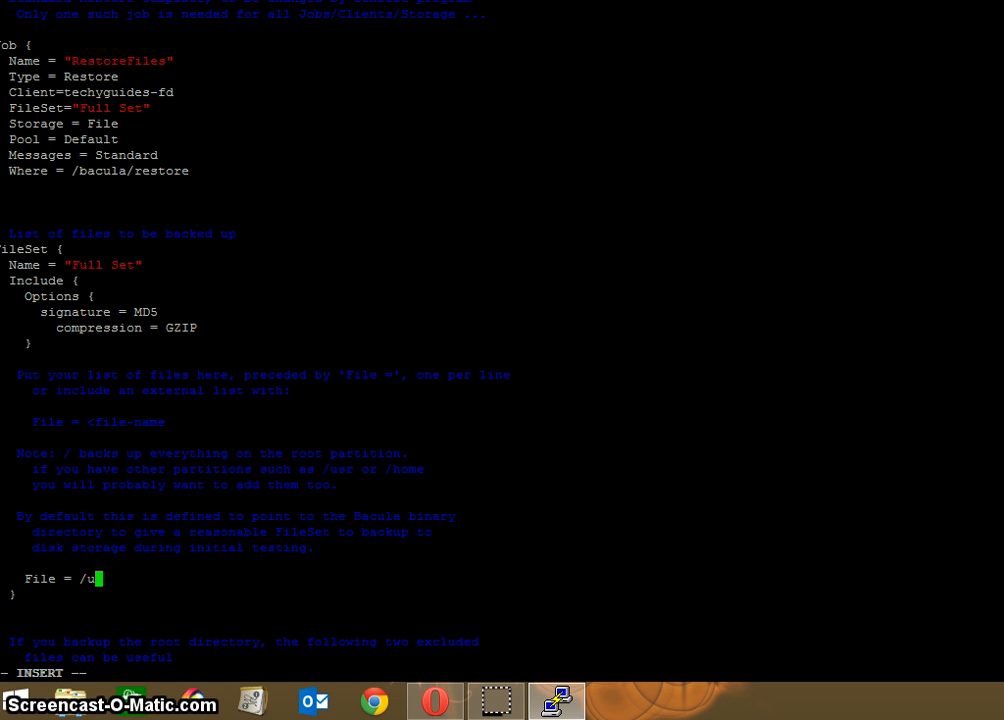
pyautogui.press('BackSpace')
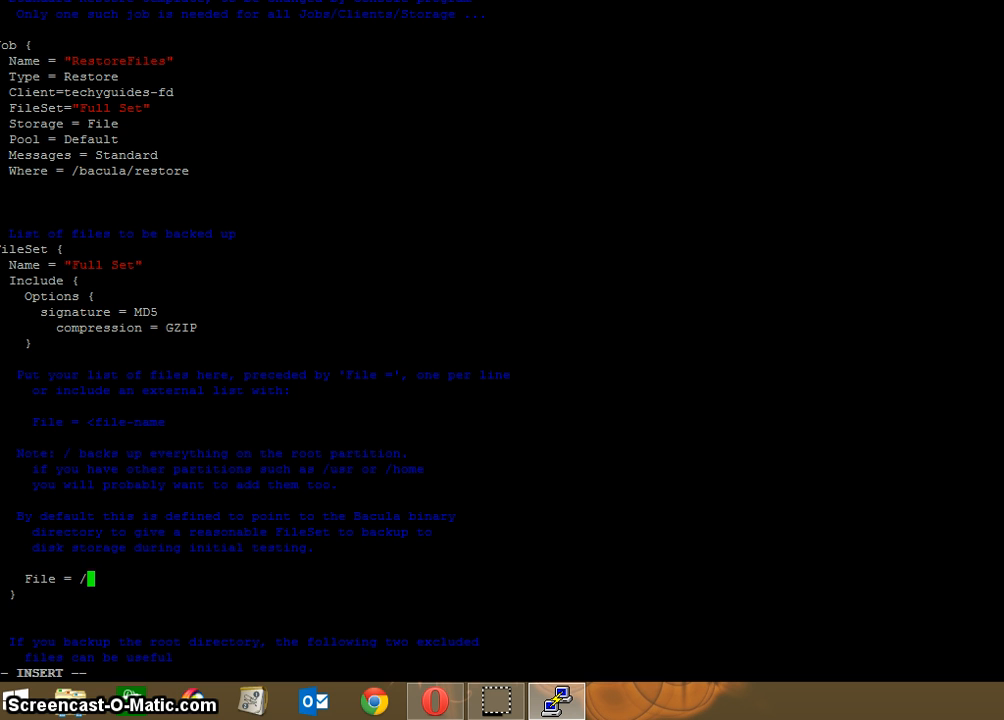
pyautogui.write('HO')
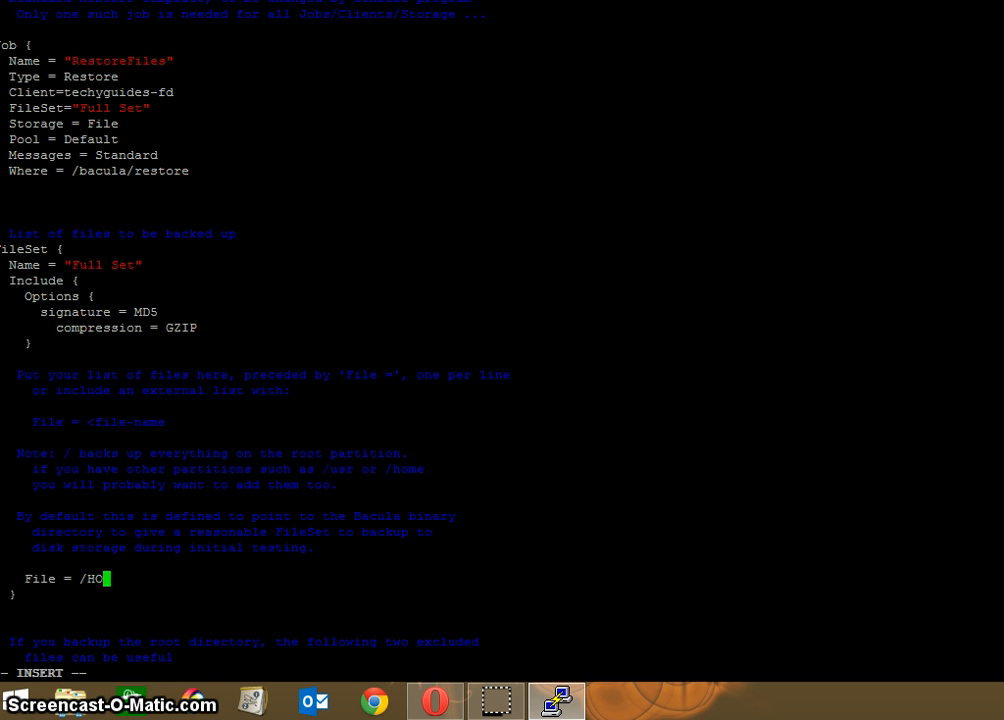
pyautogui.write('ME/R')
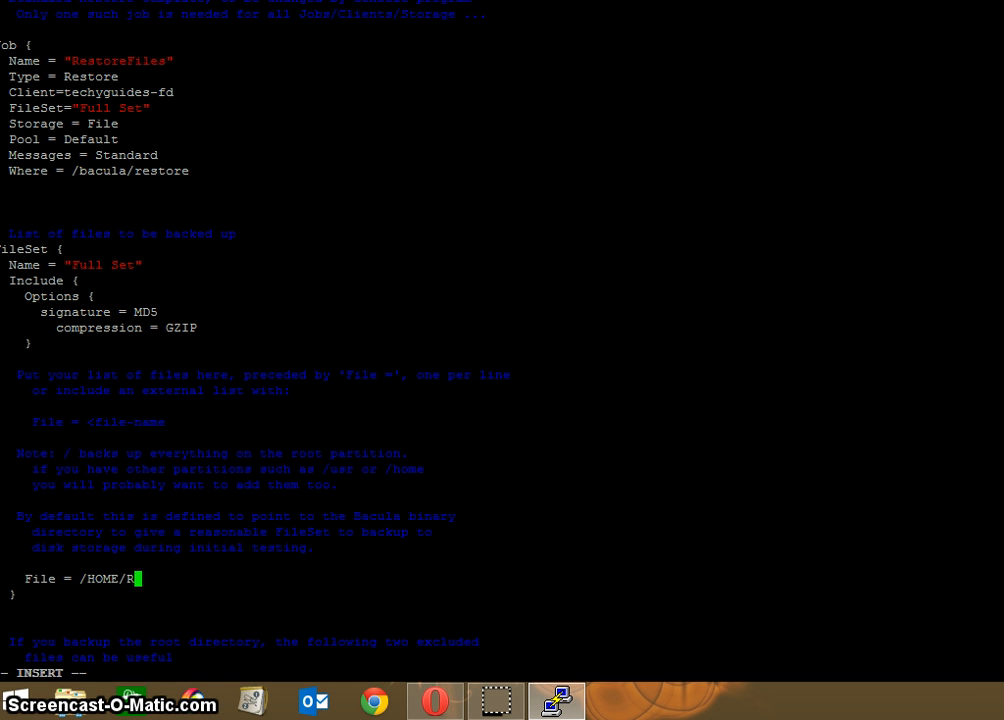
pyautogui.write('EMO')
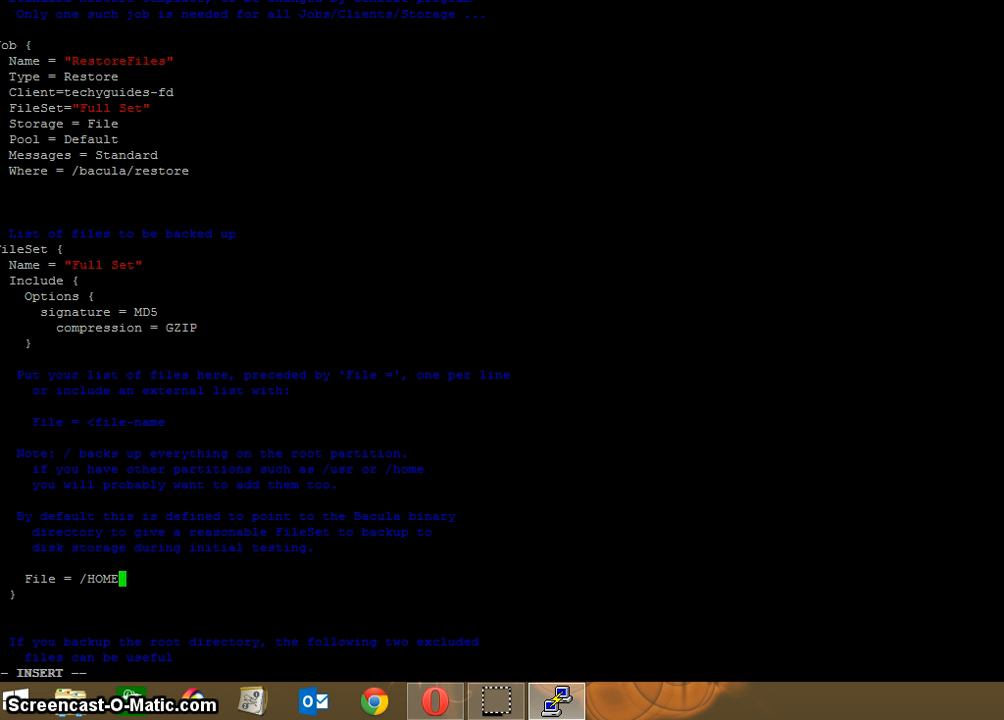
pyautogui.press('BackSpace')
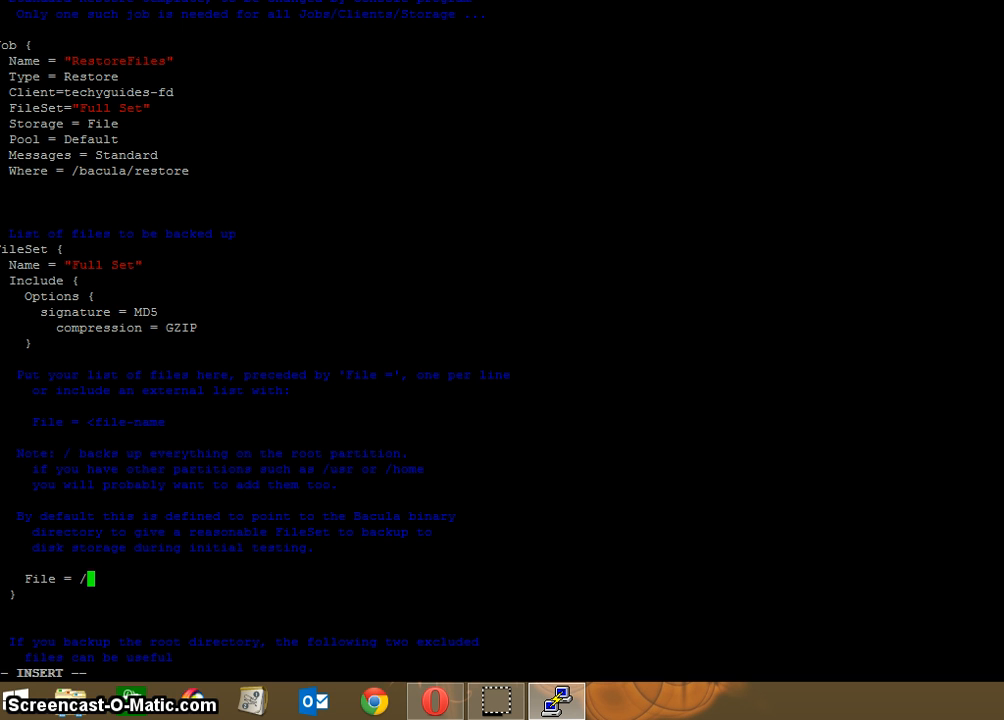
pyautogui.write('home')
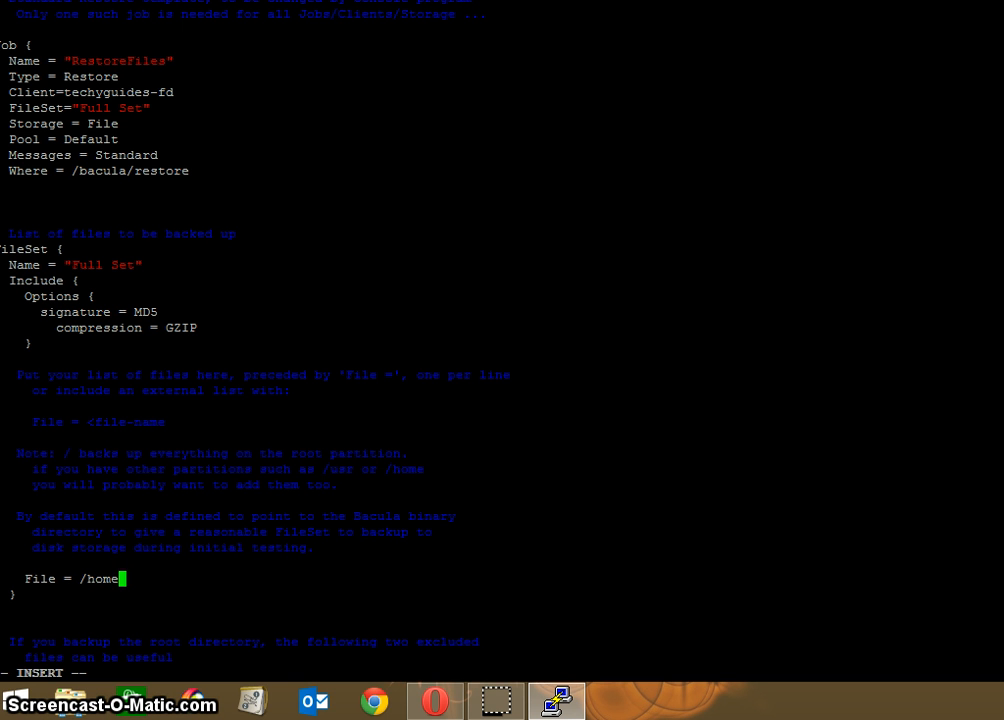
pyautogui.write('/remo')
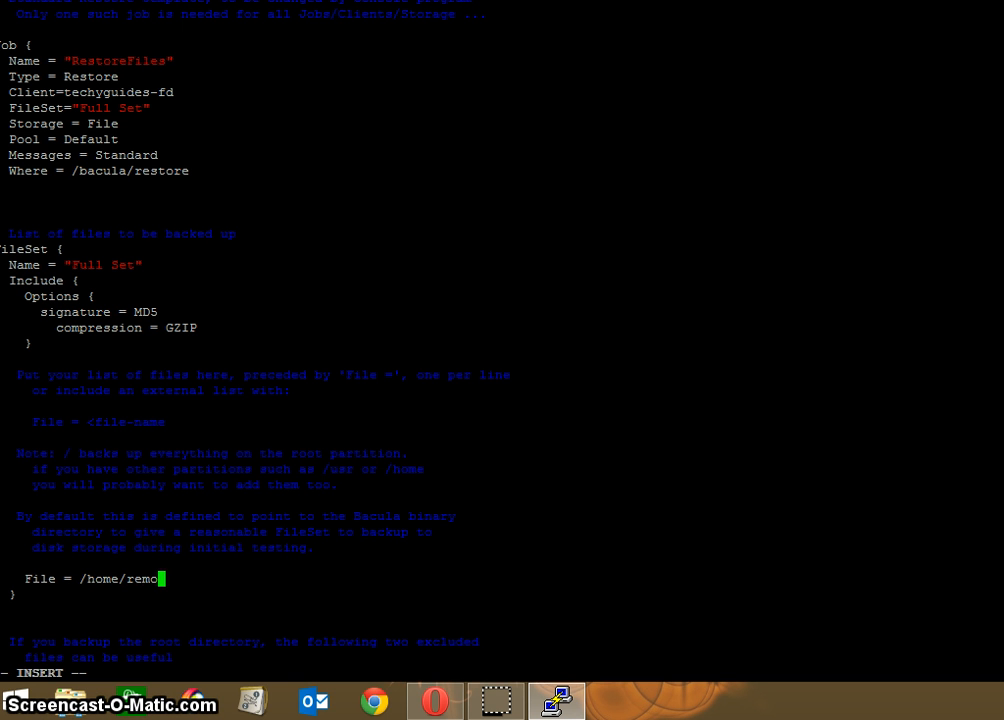
pyautogui.write('te')
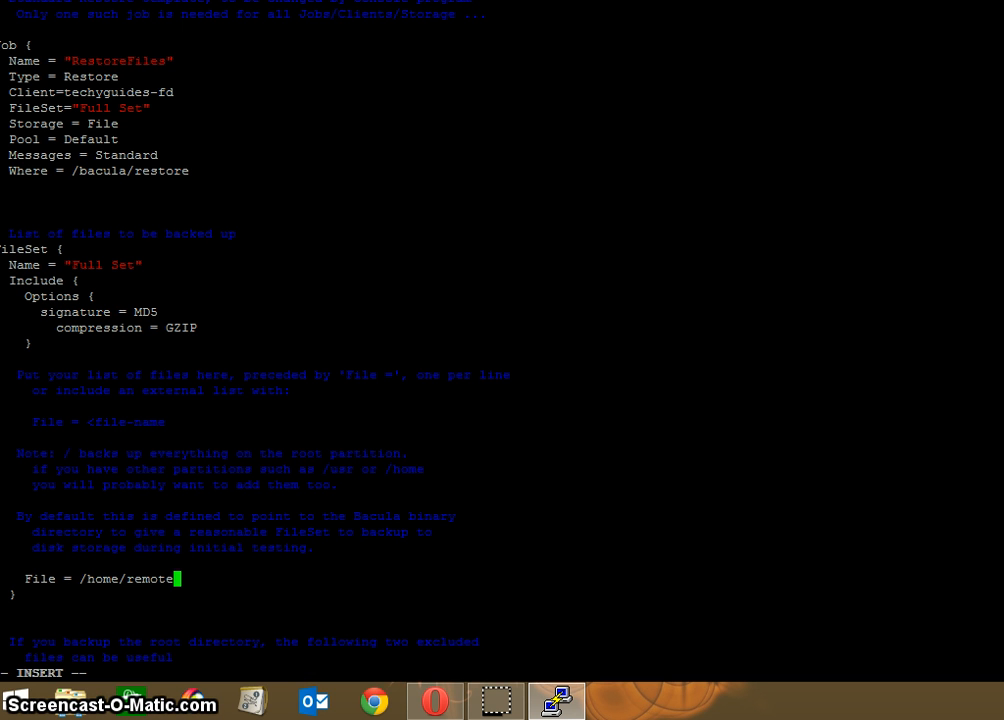
pyautogui.moveTo(64, 44)
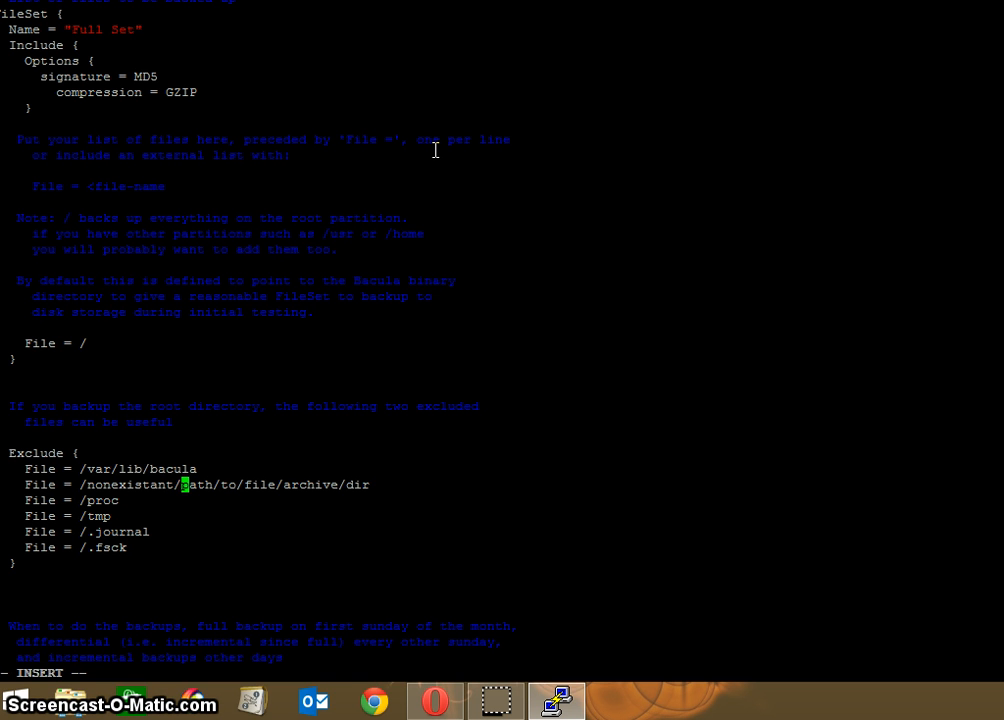
pyautogui.moveTo(302, 484)
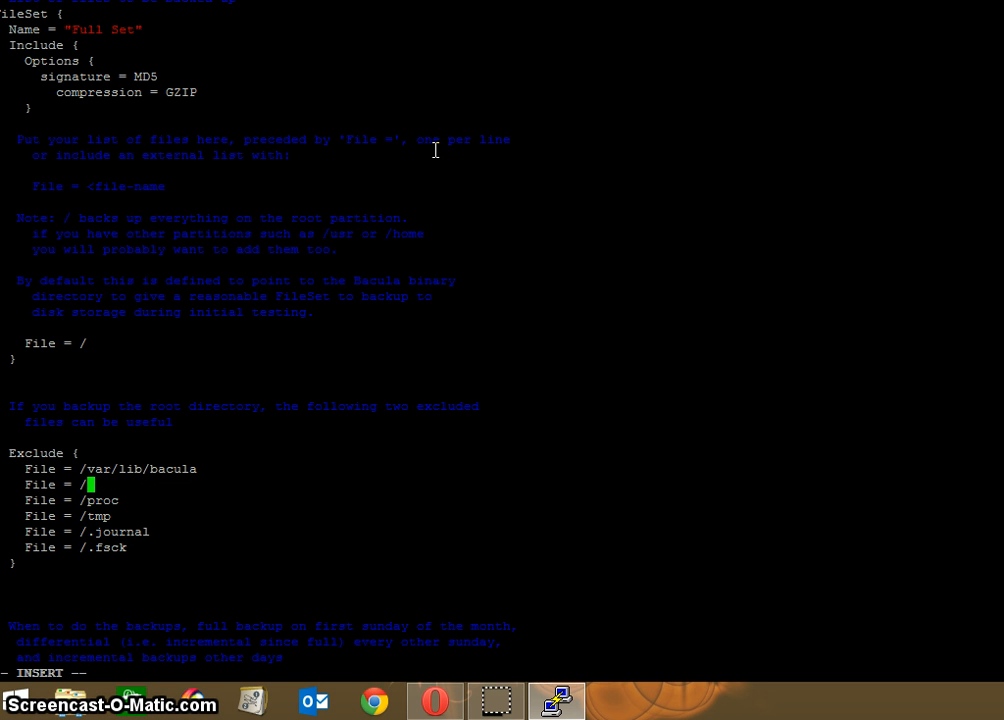
# Step: Replace the placeholder nonexistent archive path in the Exclude block with /bacula
pyautogui.write('bacul')
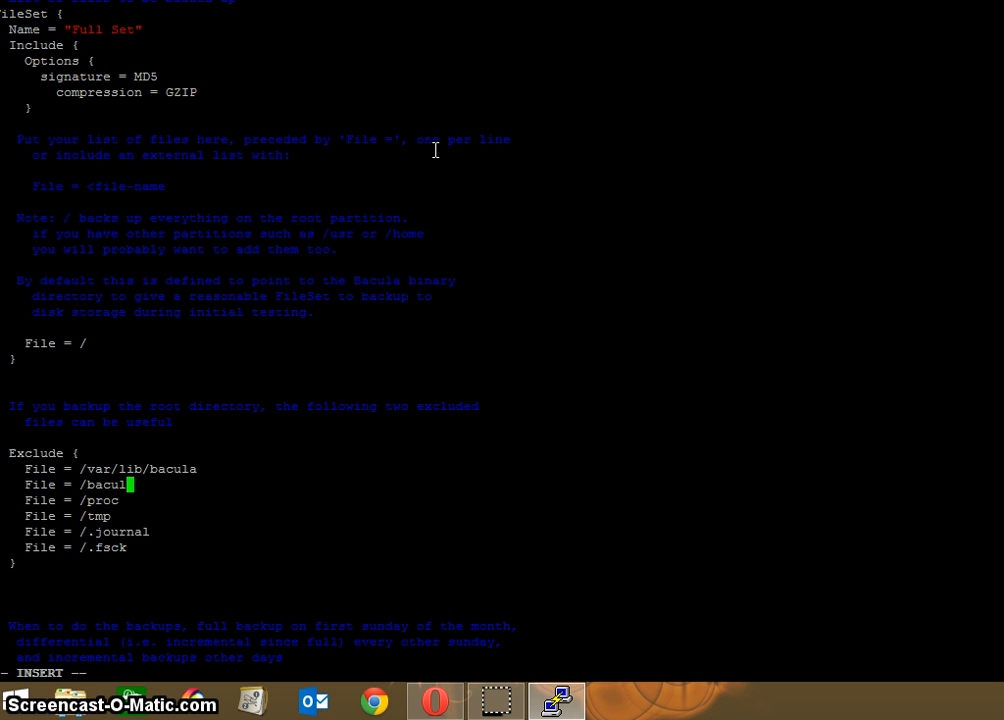
pyautogui.write('a')
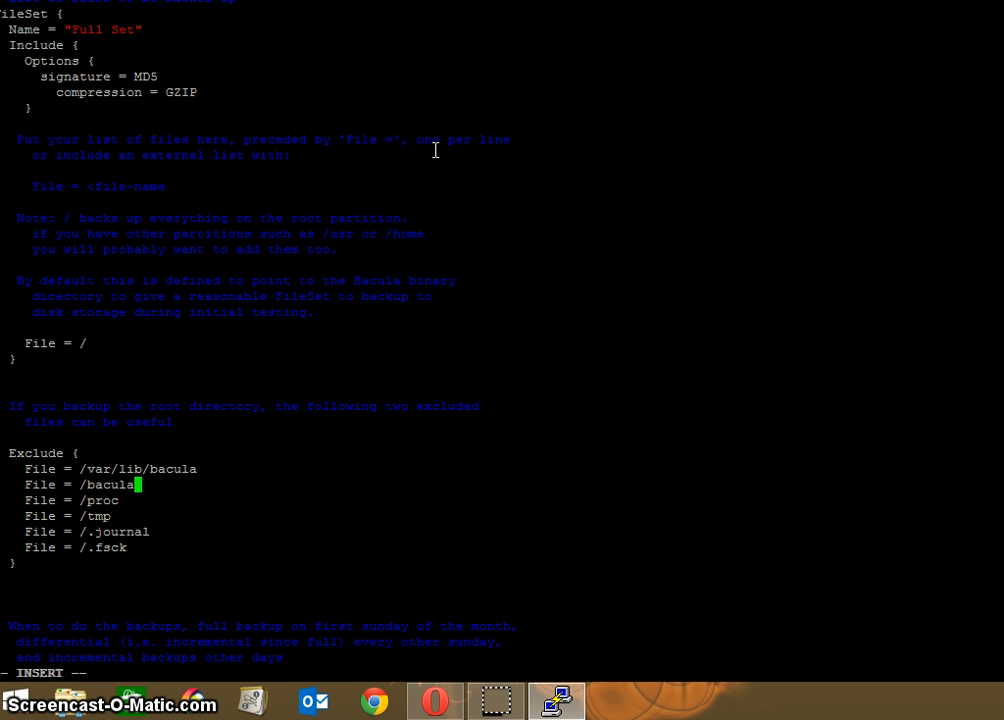
pyautogui.press('Down')
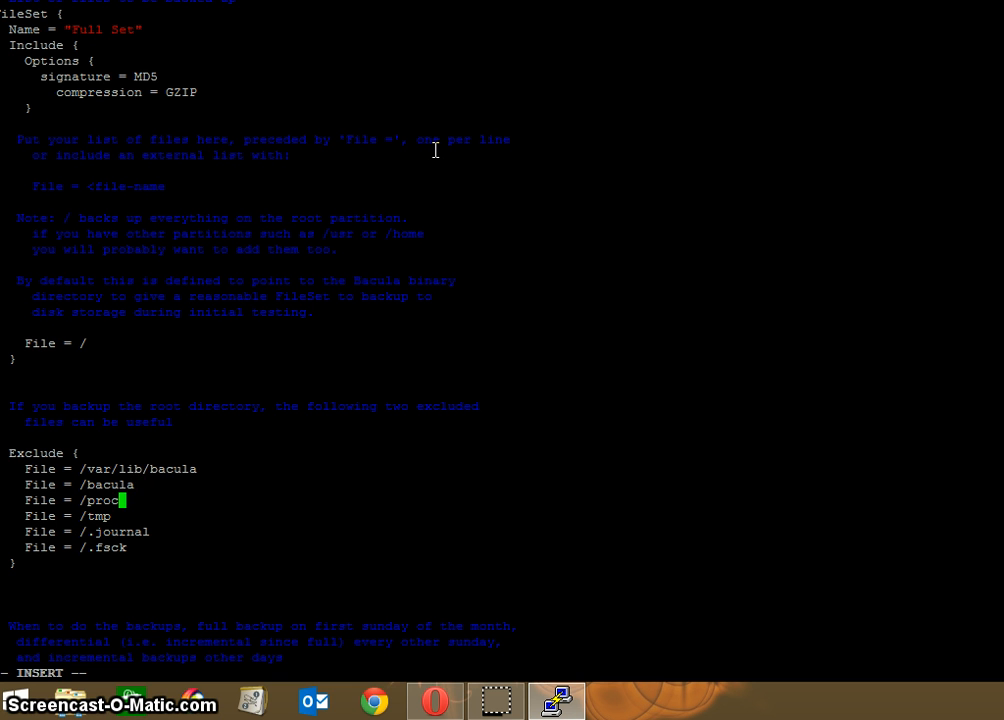
pyautogui.scroll(-3)
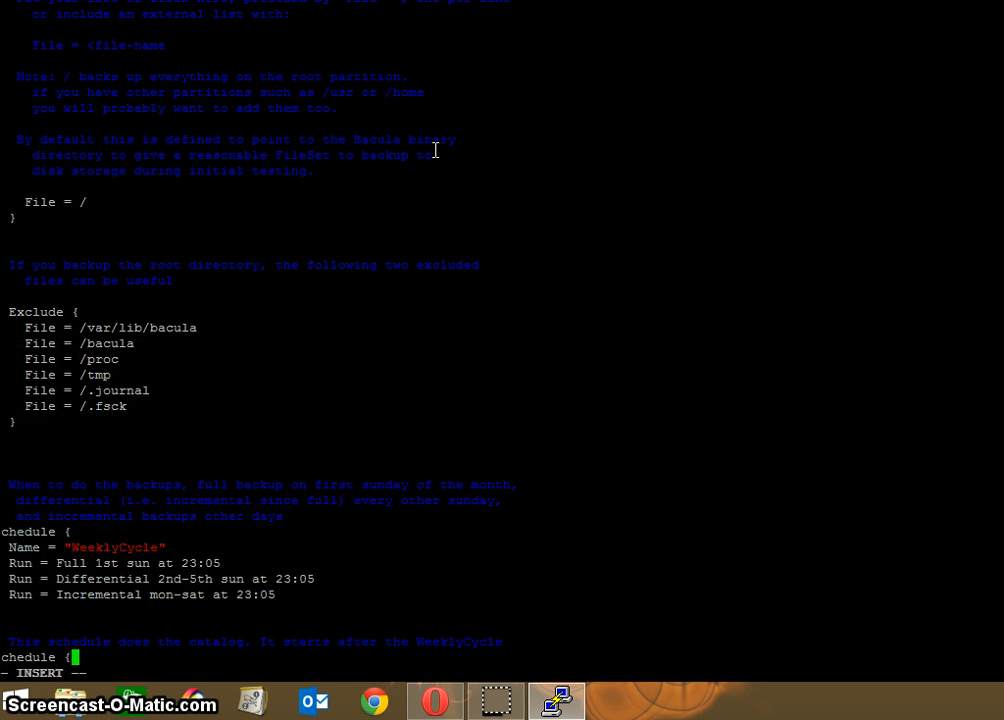
# Step: Leave insert mode and write bacula-dir.conf, quitting vi back to the shell
pyautogui.press('Escape')
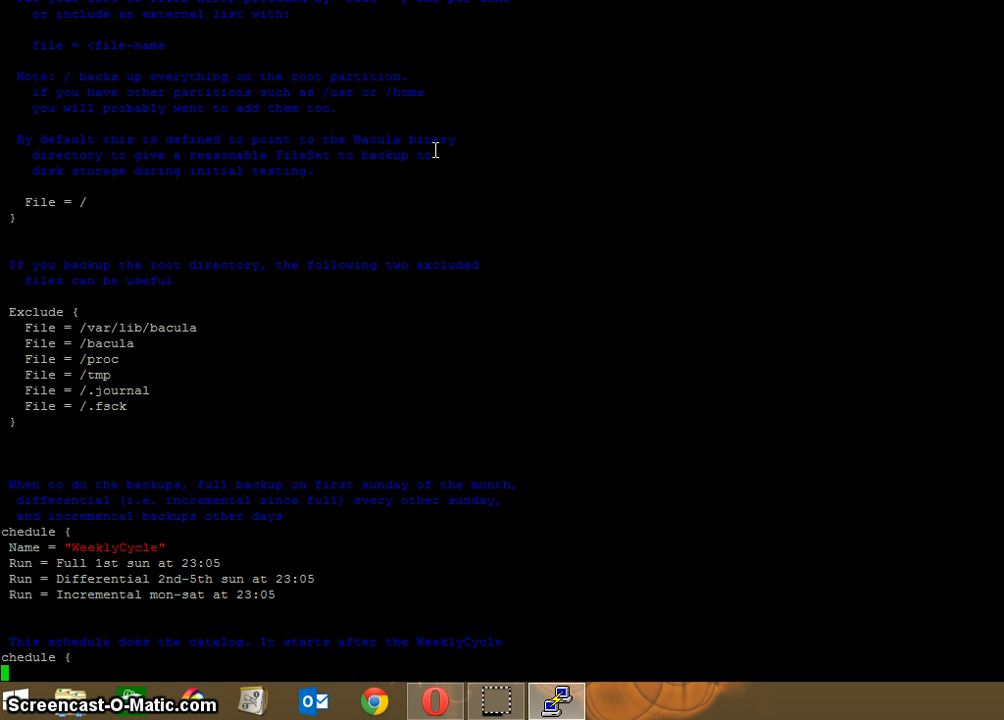
pyautogui.write('wc')
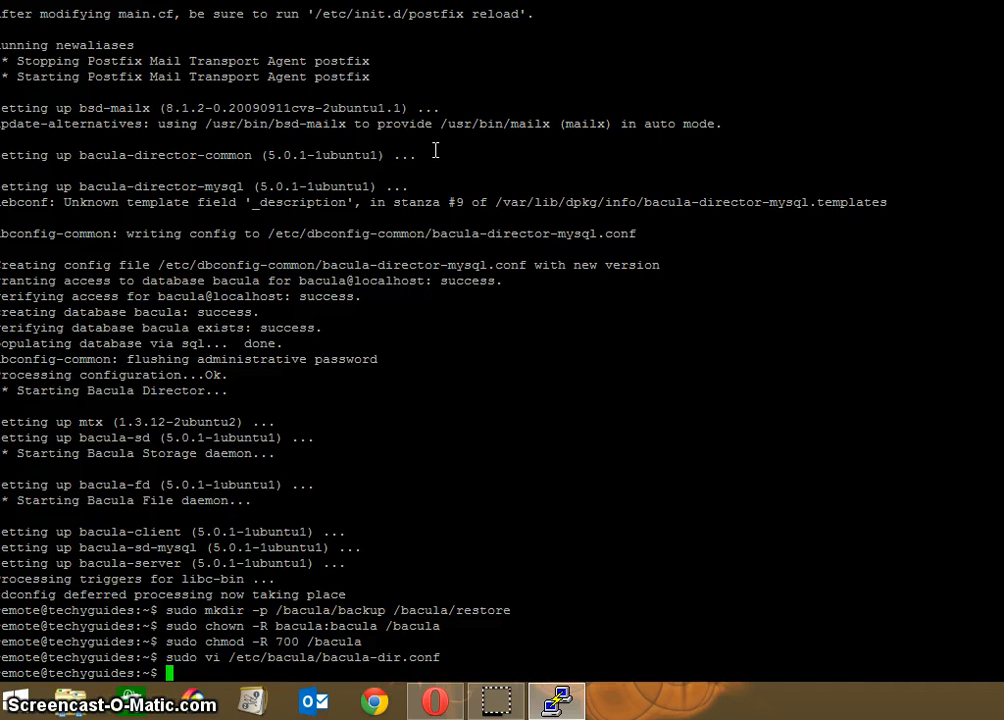
pyautogui.moveTo(196, 124)
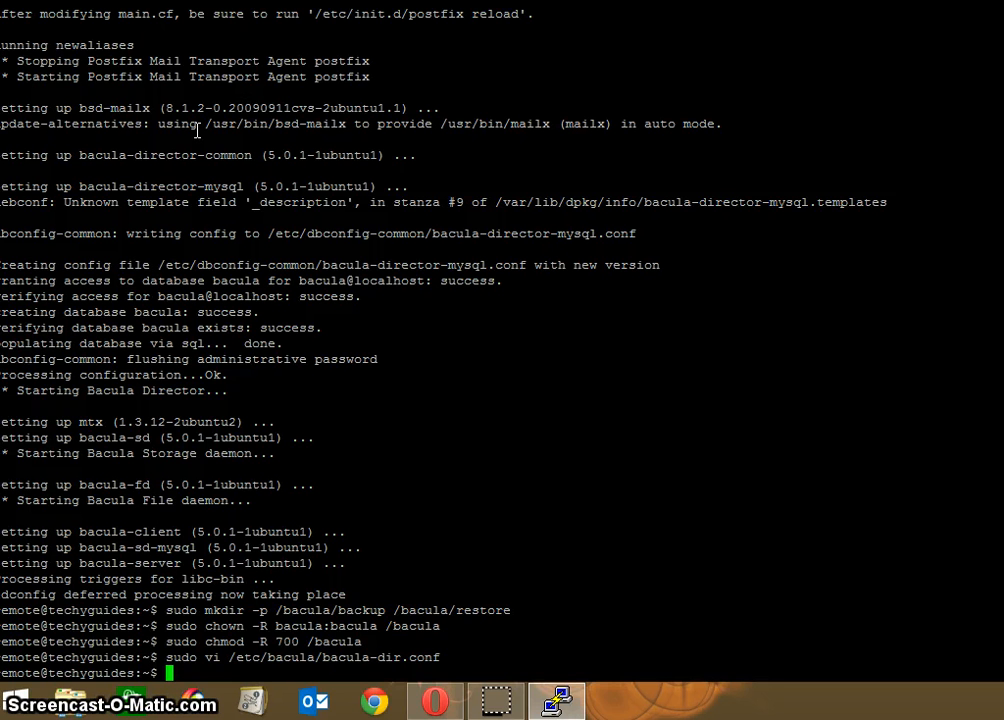
# Step: Enter 'sudo vi /etc/bacula/bacula-sd.conf' at the prompt to edit the storage daemon config as root
pyautogui.write('sudo vi /etc/bacula/bacula-sd.conf')
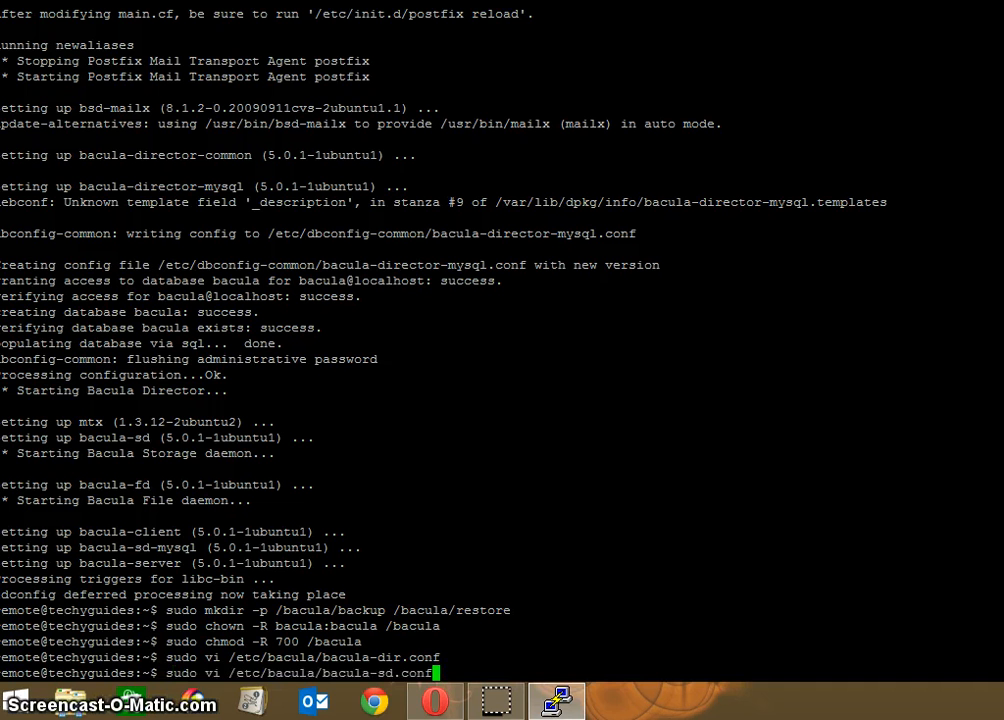